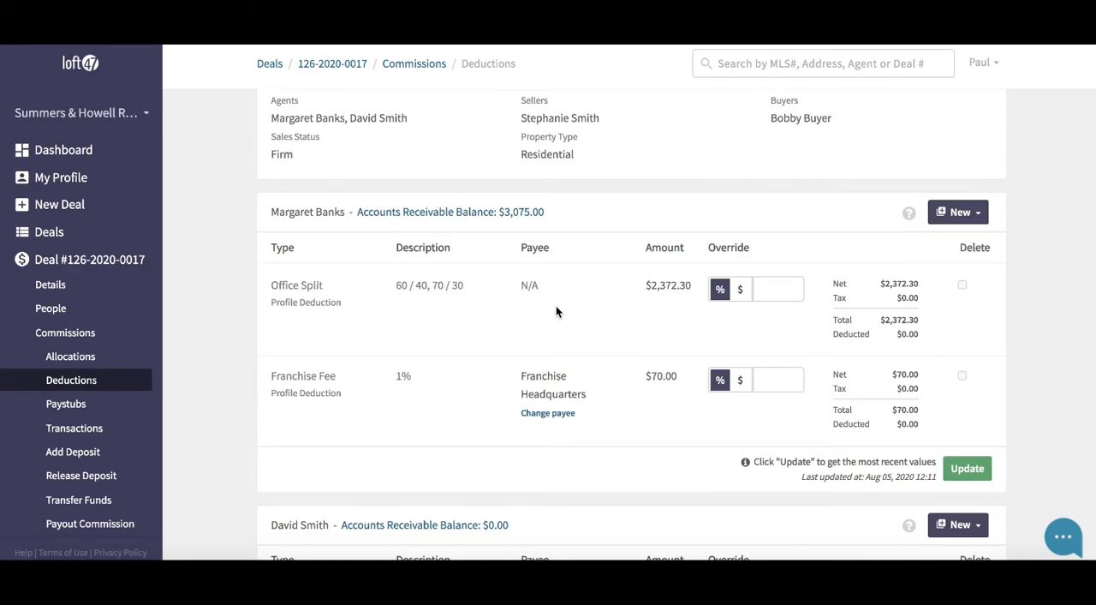
{"action": "mouse_move", "coordinate": [252, 346]}
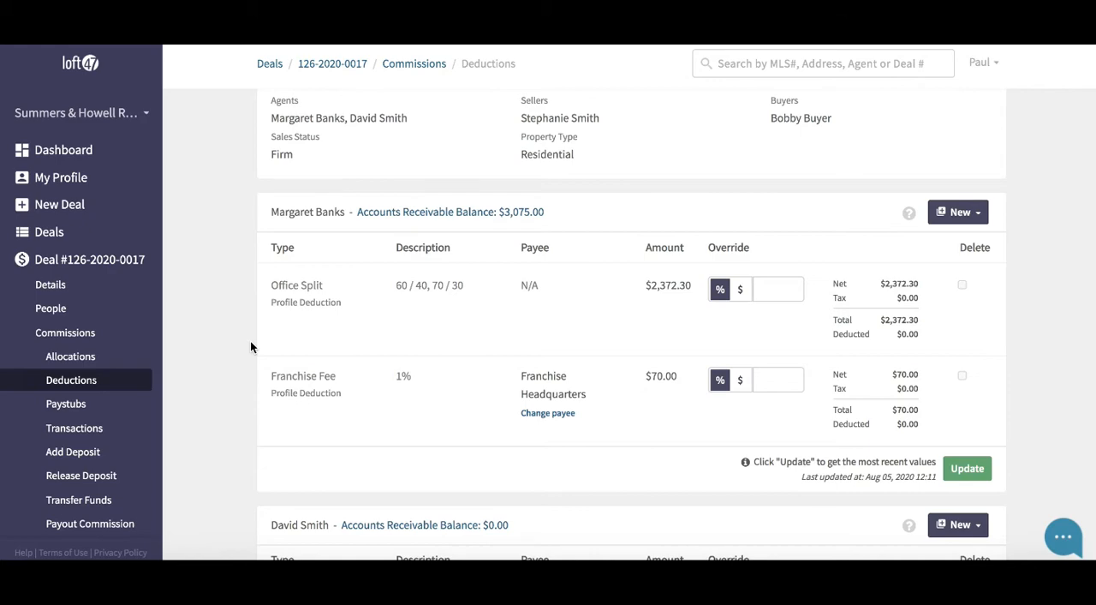
{"action": "mouse_move", "coordinate": [262, 215]}
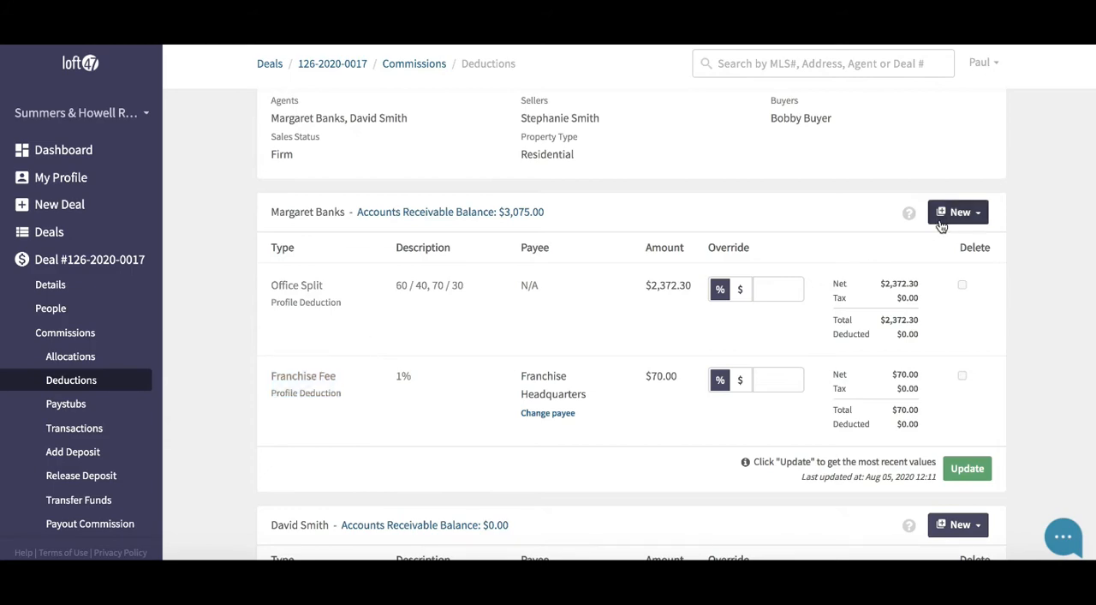
{"action": "left_click", "coordinate": [957, 212]}
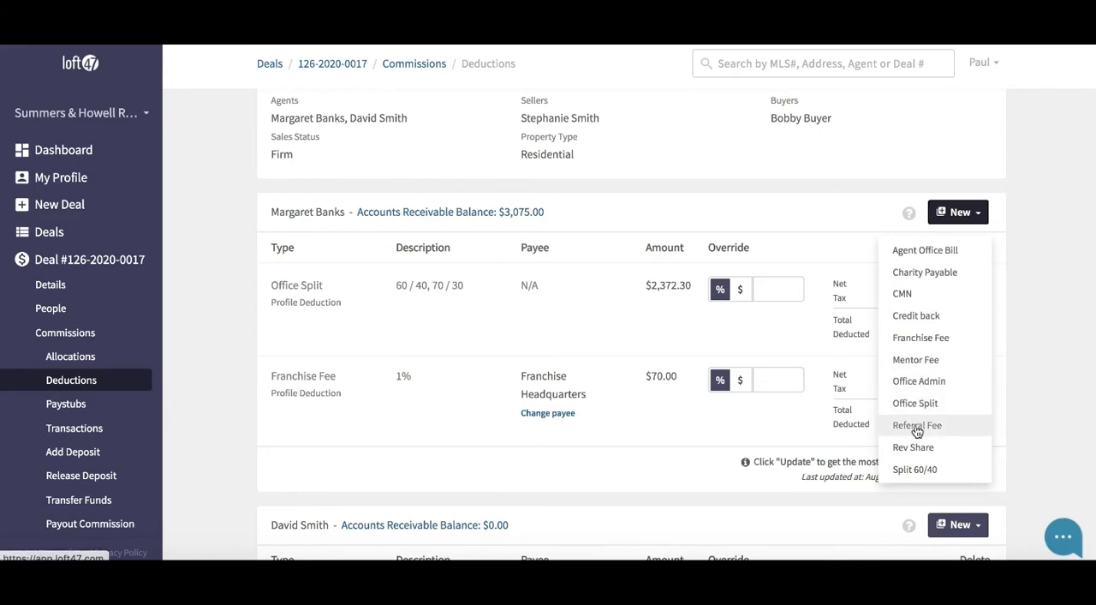
{"action": "mouse_move", "coordinate": [925, 250]}
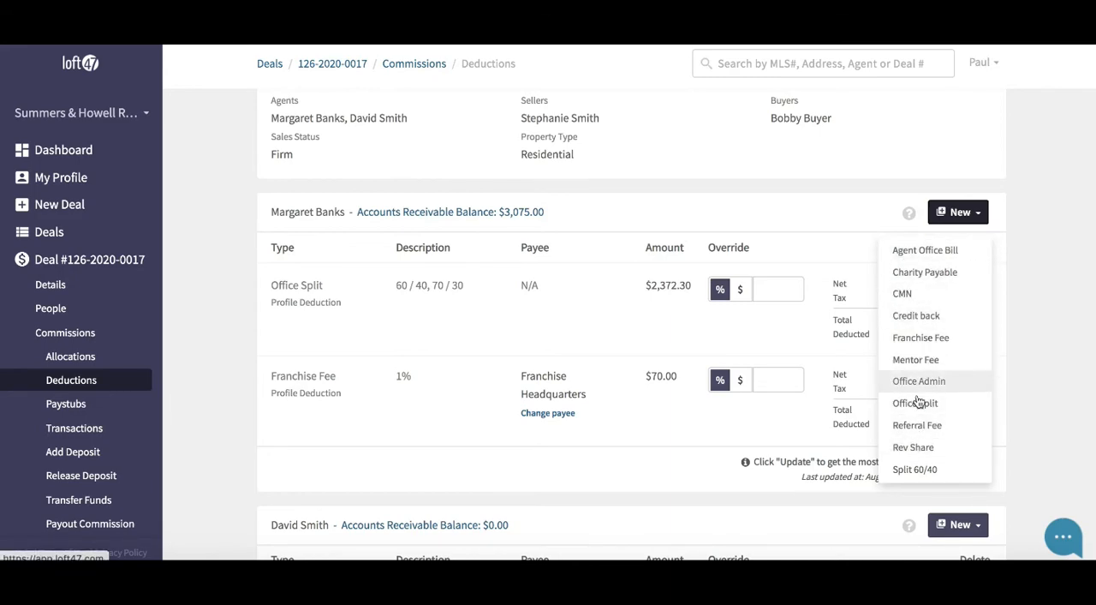
{"action": "mouse_move", "coordinate": [916, 316]}
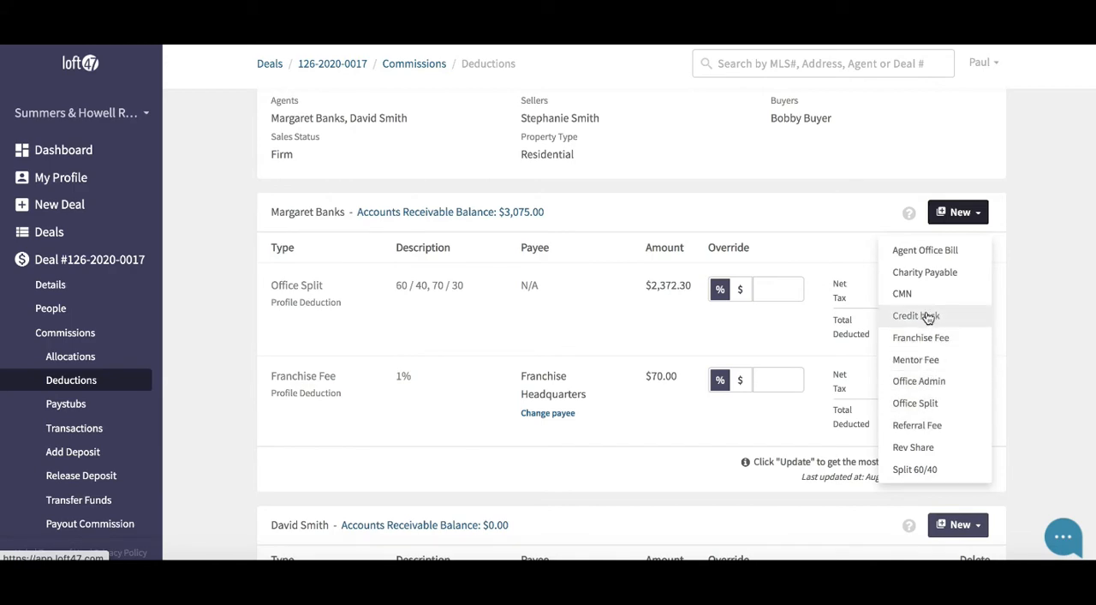
{"action": "mouse_move", "coordinate": [924, 334]}
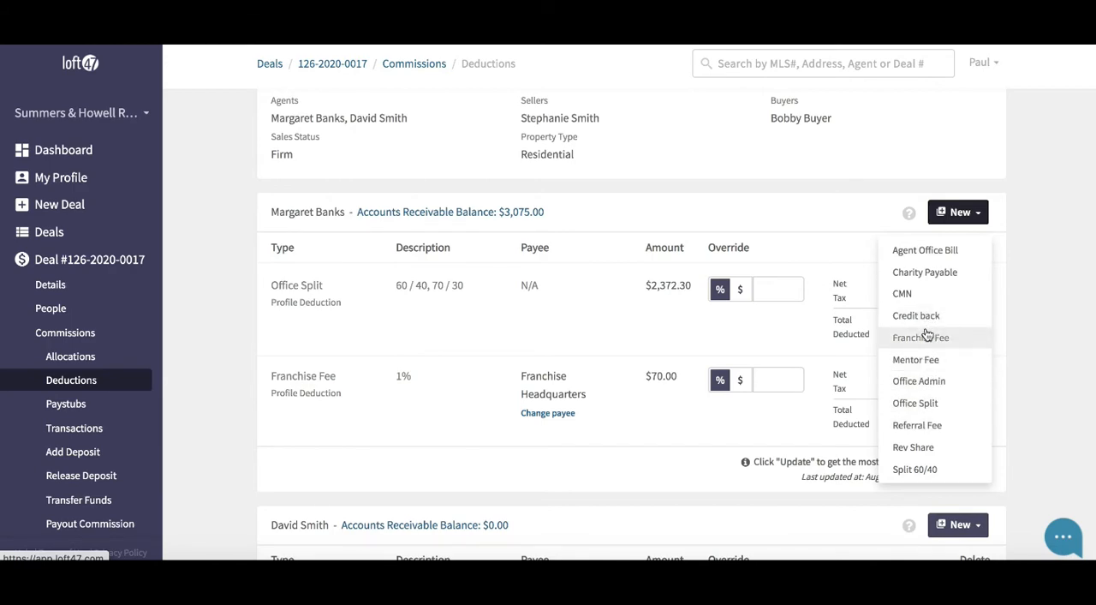
{"action": "mouse_move", "coordinate": [917, 425]}
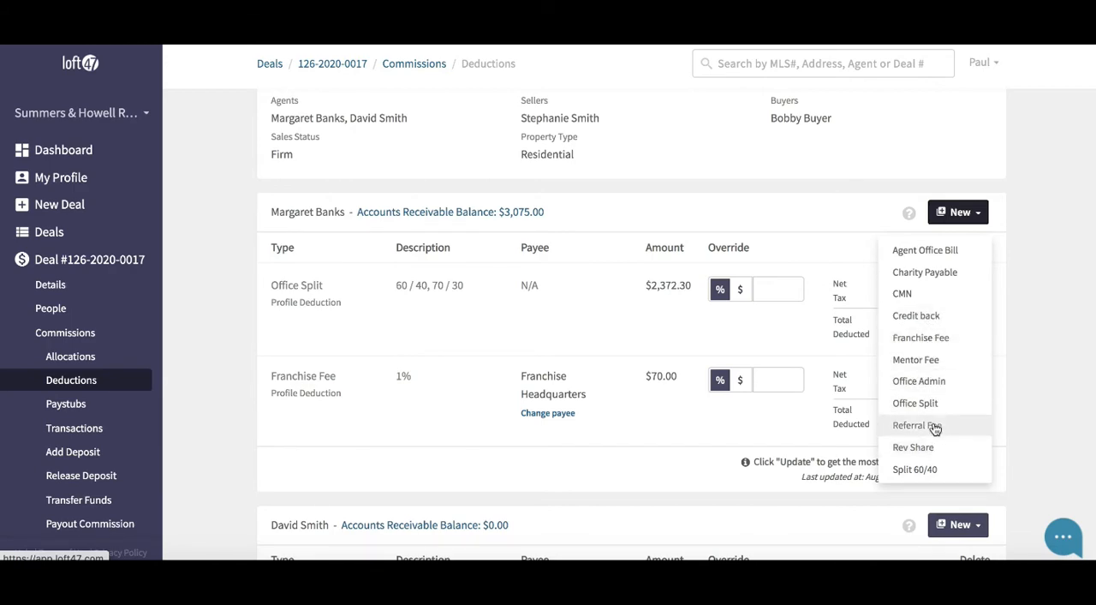
{"action": "mouse_move", "coordinate": [917, 293]}
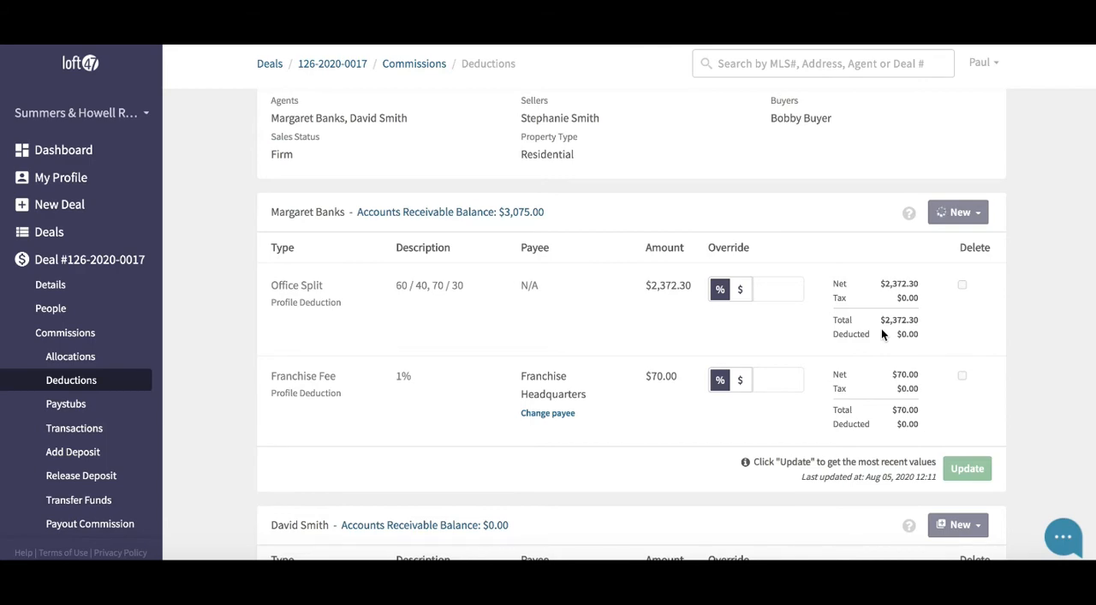
{"action": "left_click", "coordinate": [966, 467]}
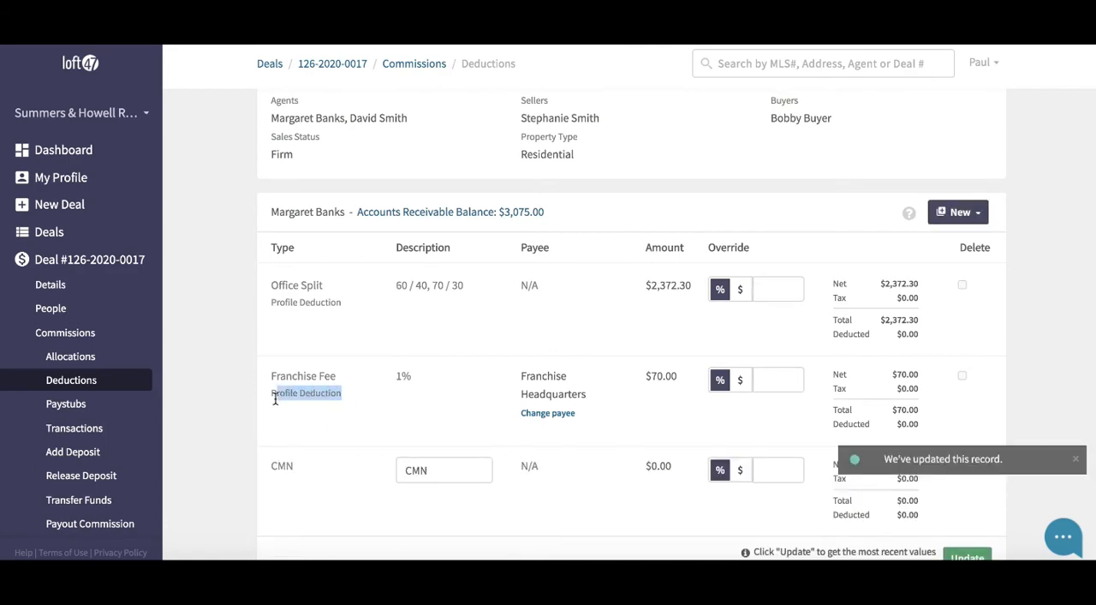
{"action": "scroll", "scroll_direction": "down", "scroll_amount": 3}
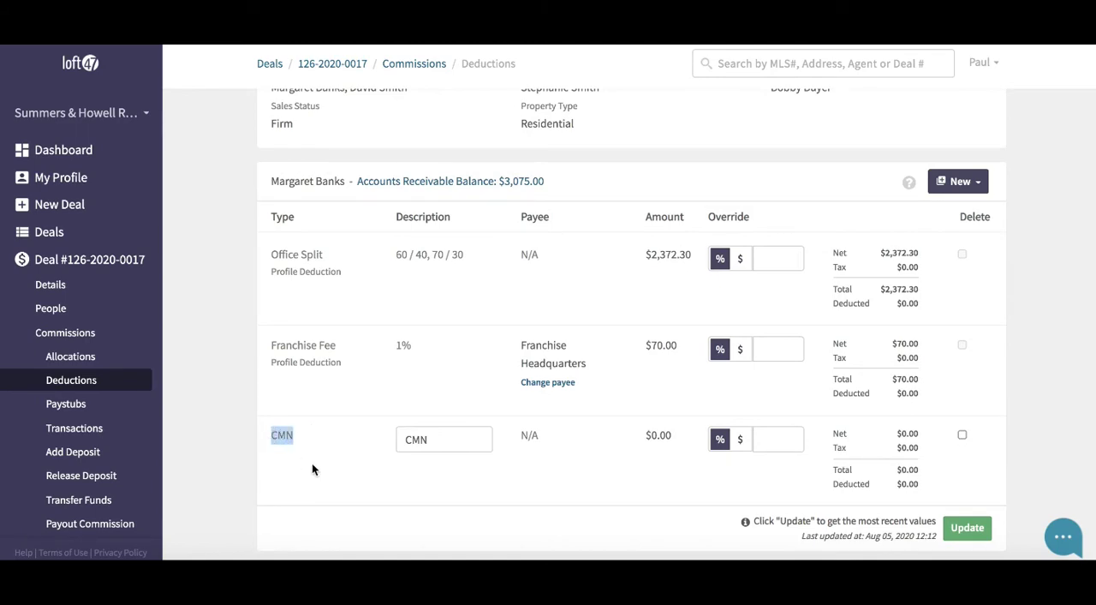
{"action": "mouse_move", "coordinate": [310, 452]}
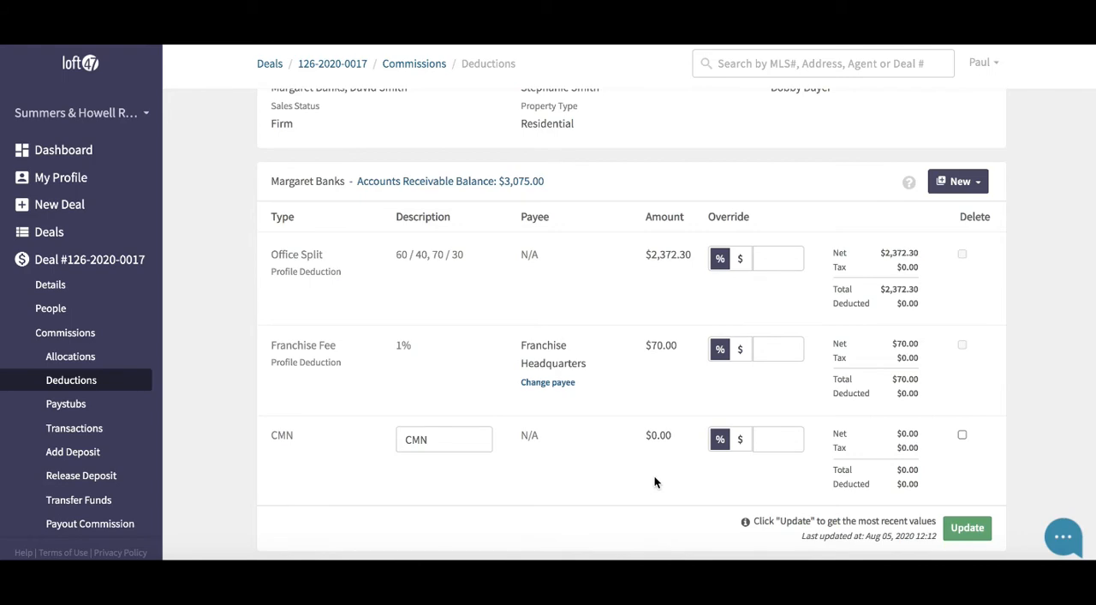
{"action": "mouse_move", "coordinate": [671, 439]}
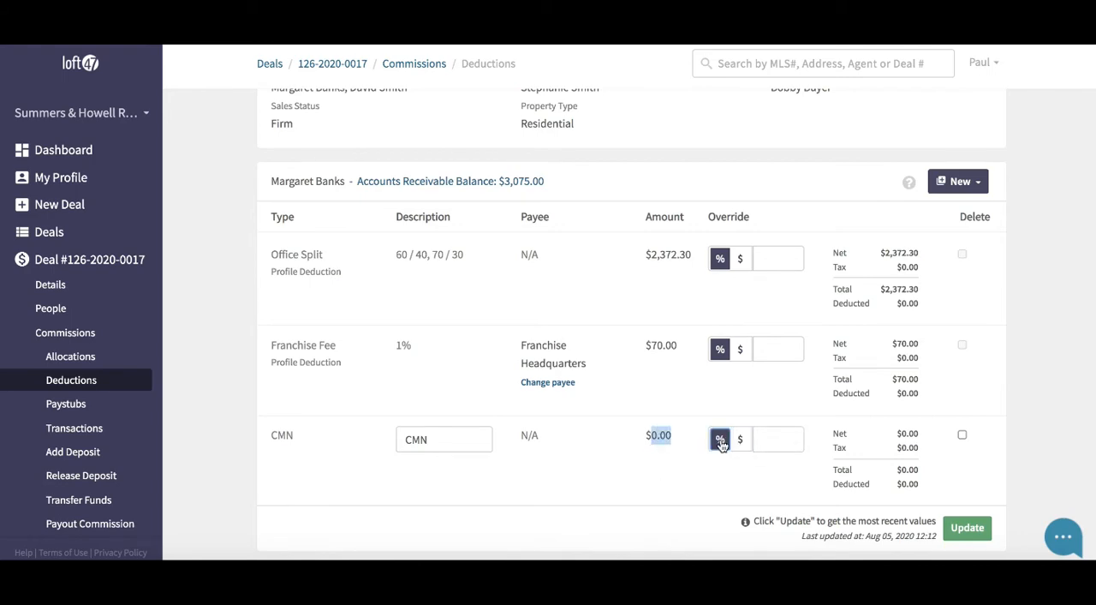
- Give the CMN deduction a flat $25 dollar override and recalculate
{"action": "left_click", "coordinate": [740, 439]}
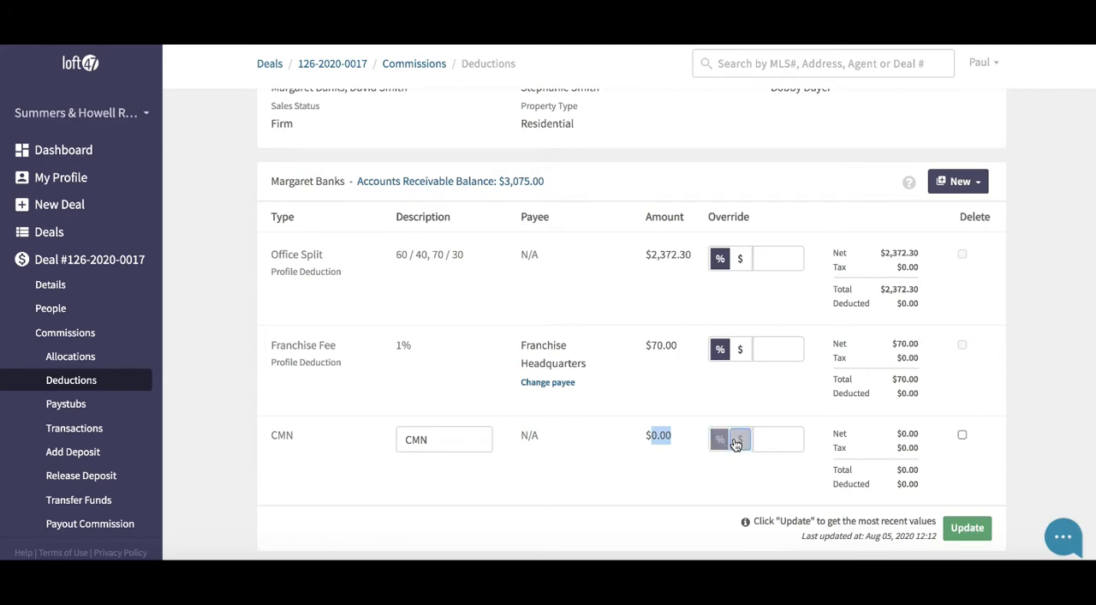
{"action": "left_click", "coordinate": [740, 439]}
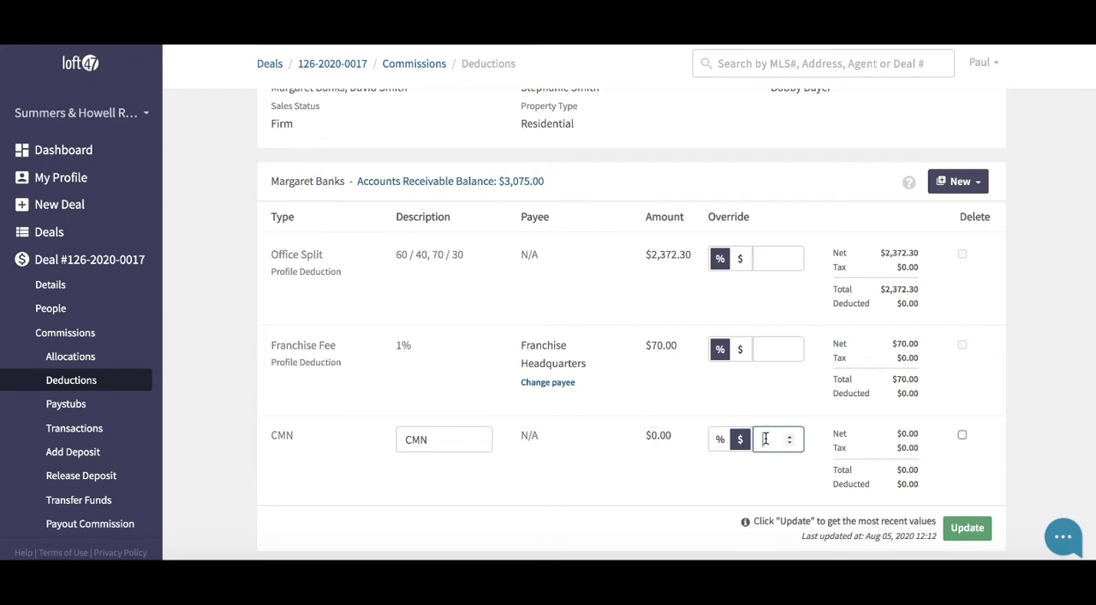
{"action": "type", "text": "25"}
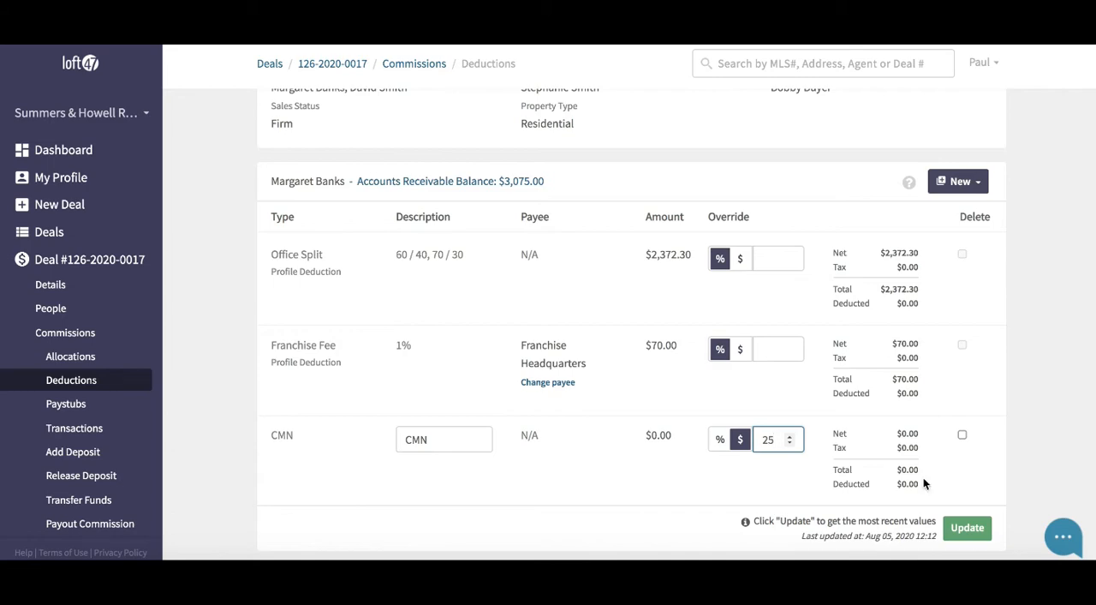
{"action": "left_click", "coordinate": [967, 526]}
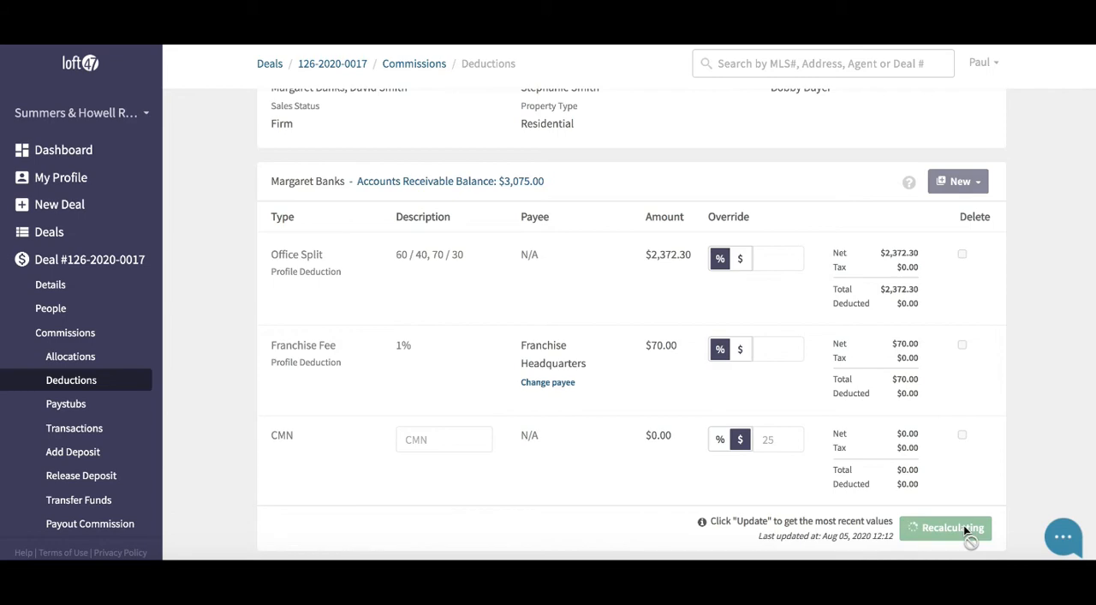
{"action": "left_click", "coordinate": [966, 527]}
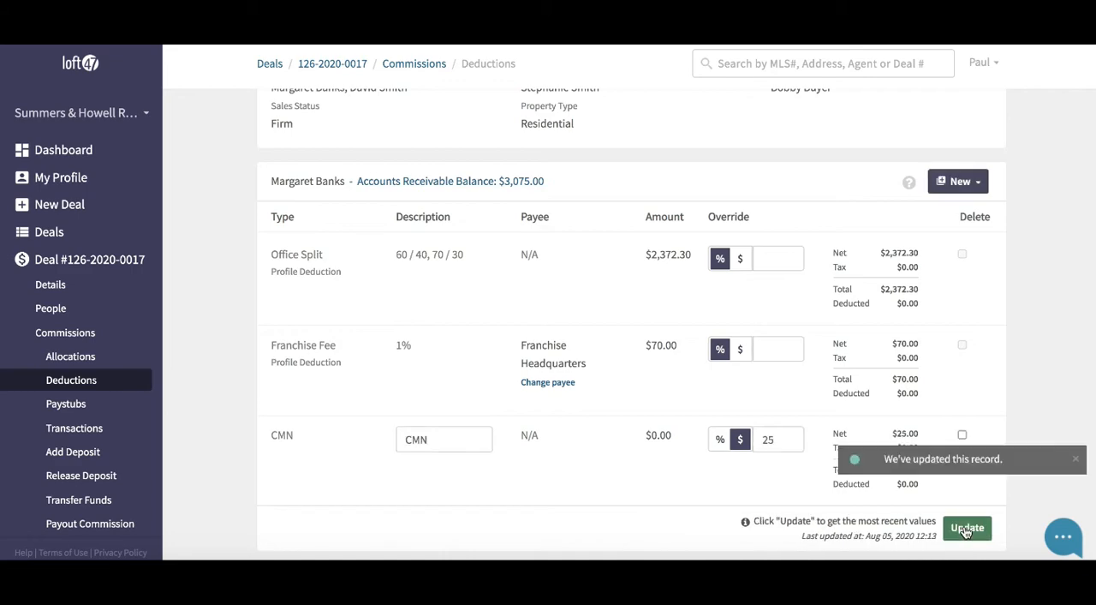
{"action": "mouse_move", "coordinate": [688, 276]}
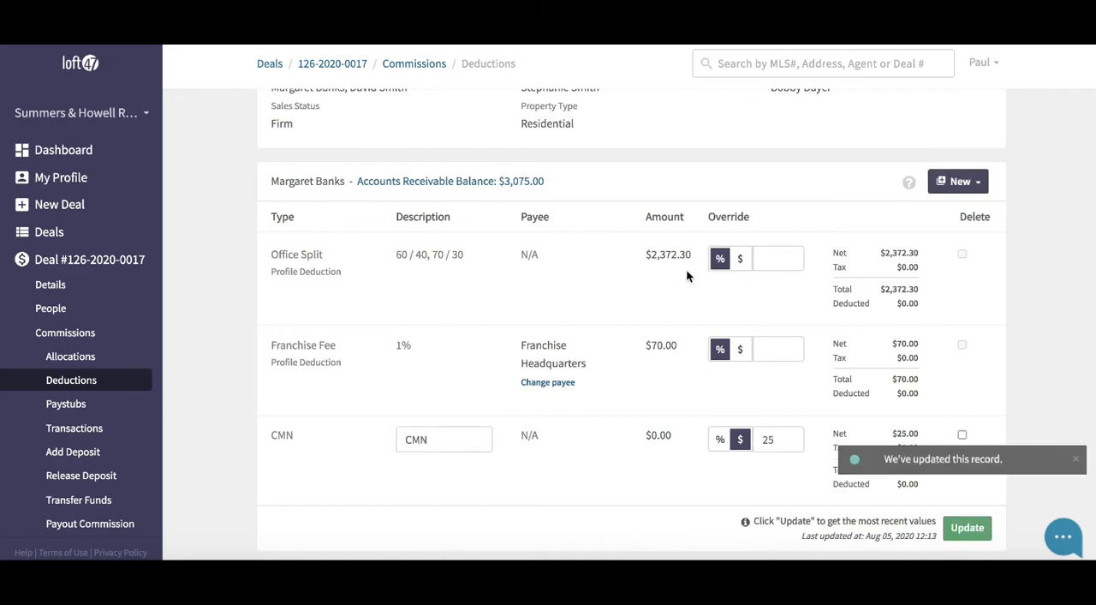
{"action": "mouse_move", "coordinate": [283, 274]}
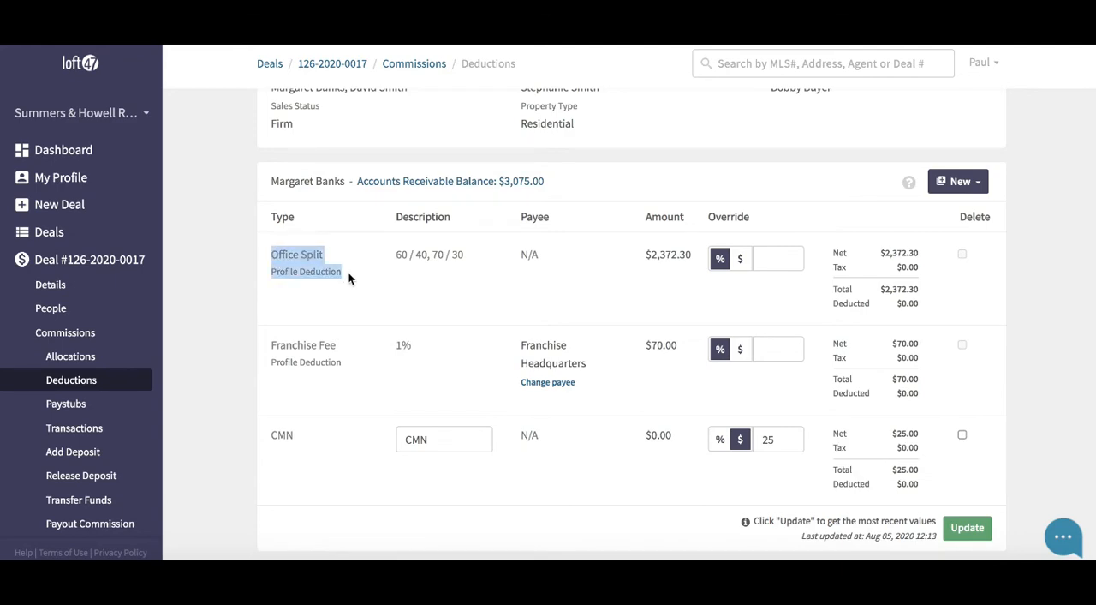
{"action": "mouse_move", "coordinate": [372, 273]}
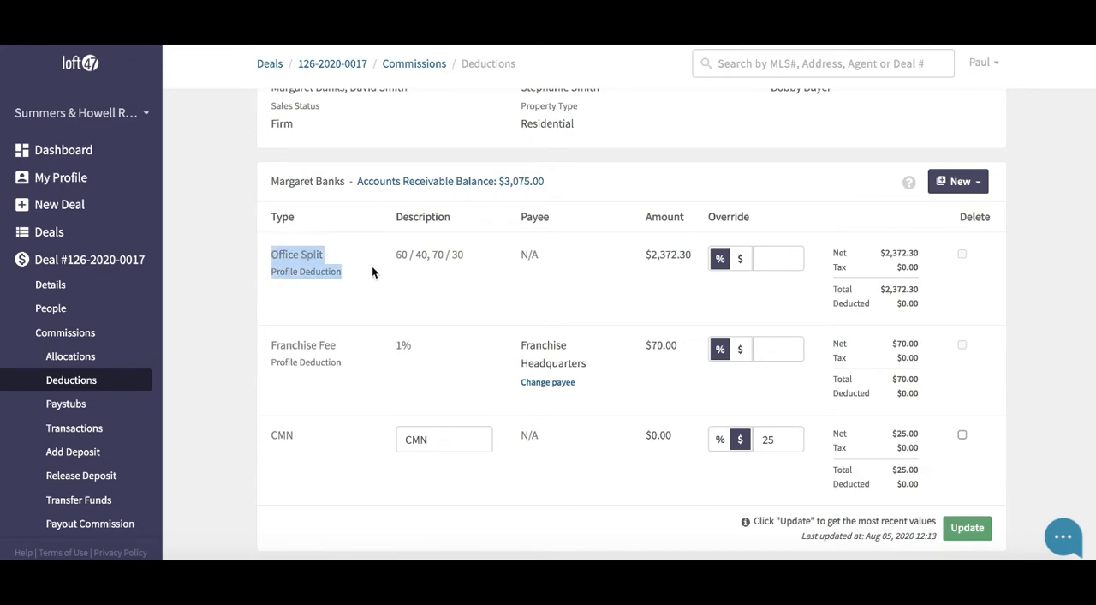
{"action": "mouse_move", "coordinate": [398, 291]}
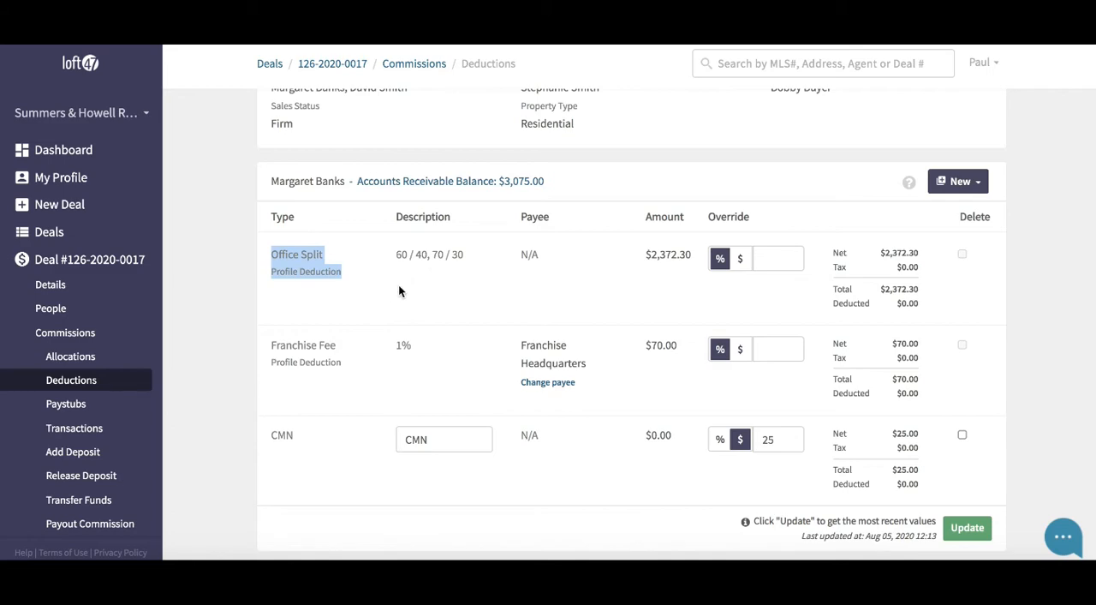
{"action": "double_click", "coordinate": [403, 255]}
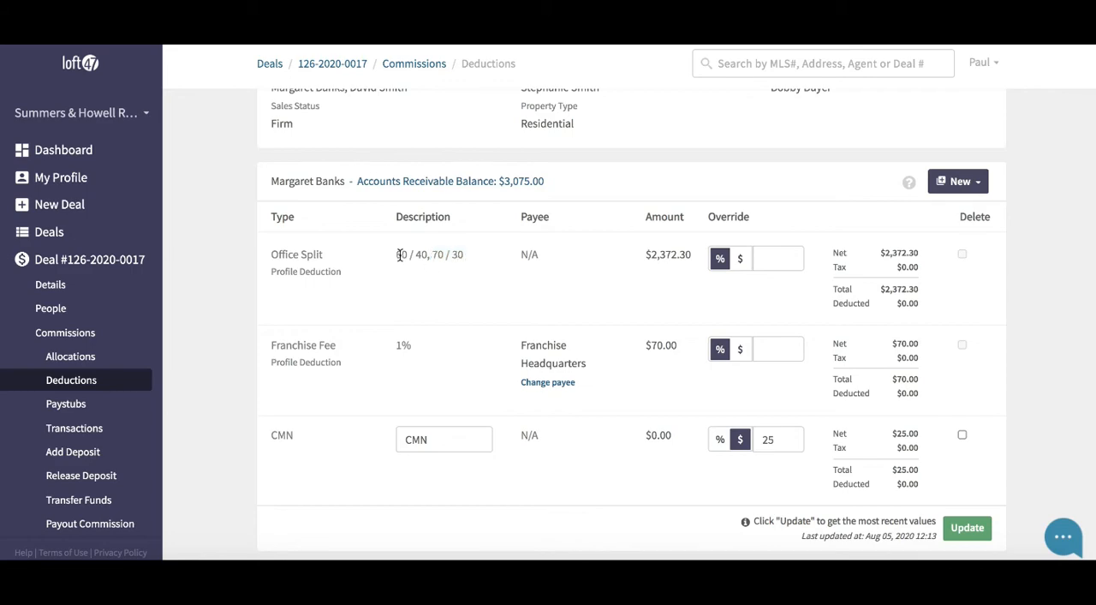
{"action": "double_click", "coordinate": [428, 254]}
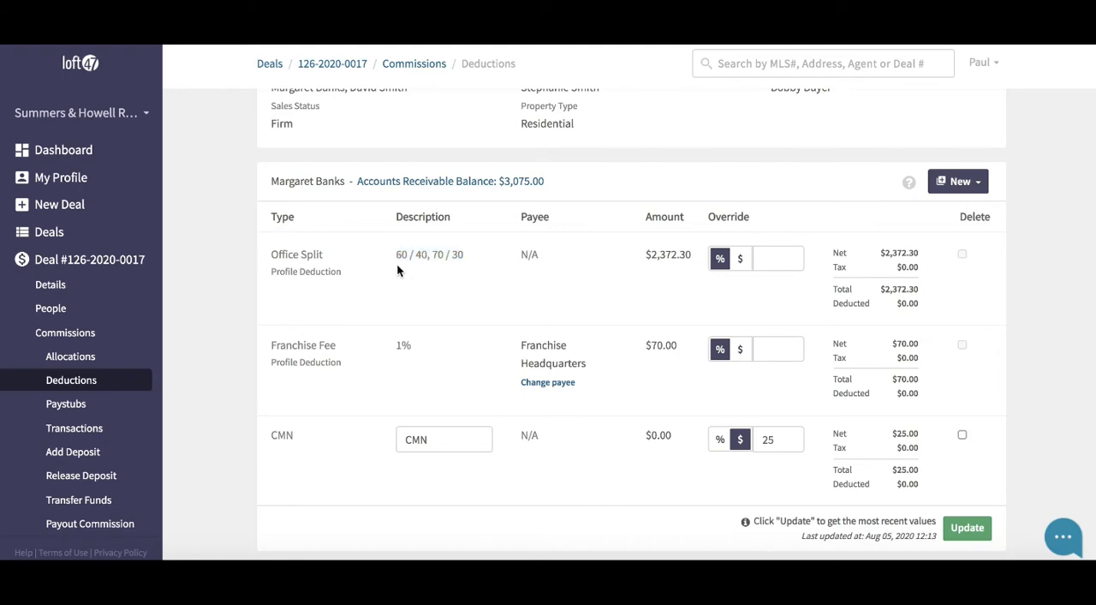
{"action": "double_click", "coordinate": [412, 255]}
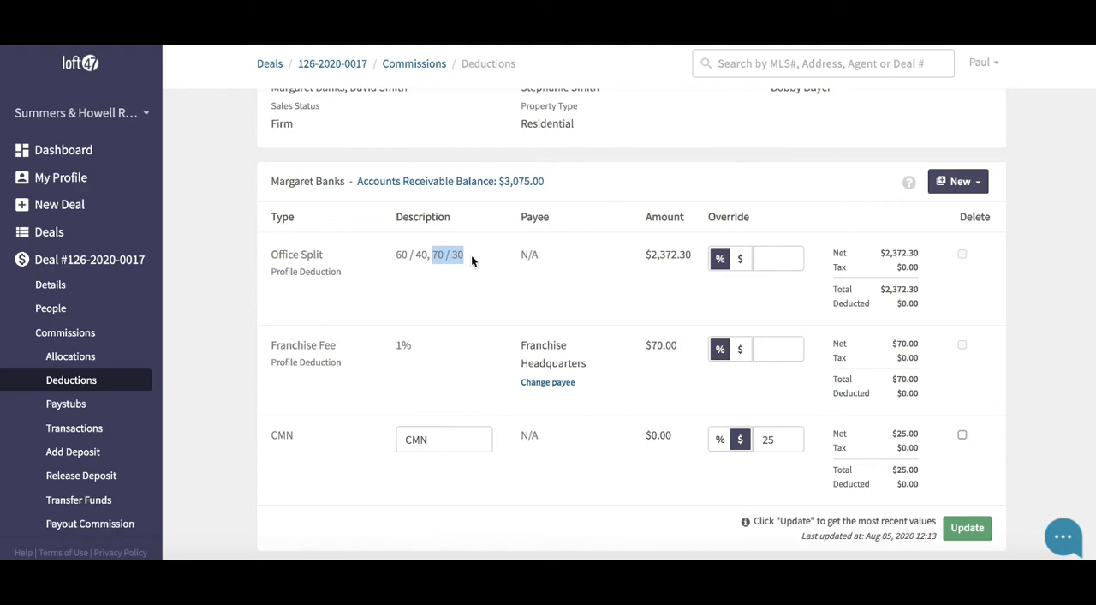
{"action": "mouse_move", "coordinate": [544, 272]}
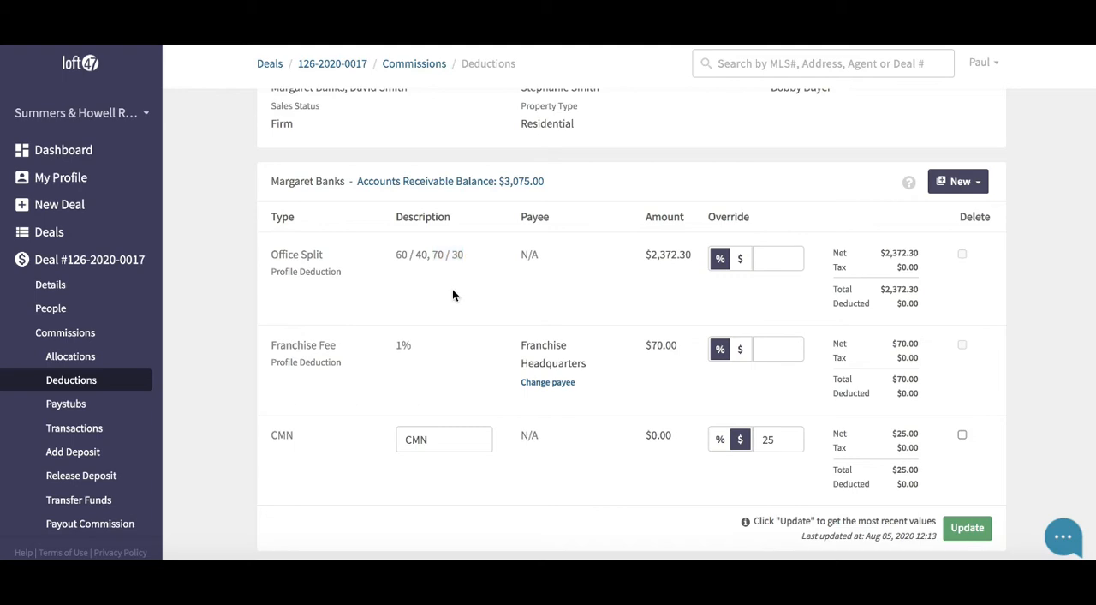
{"action": "mouse_move", "coordinate": [409, 276]}
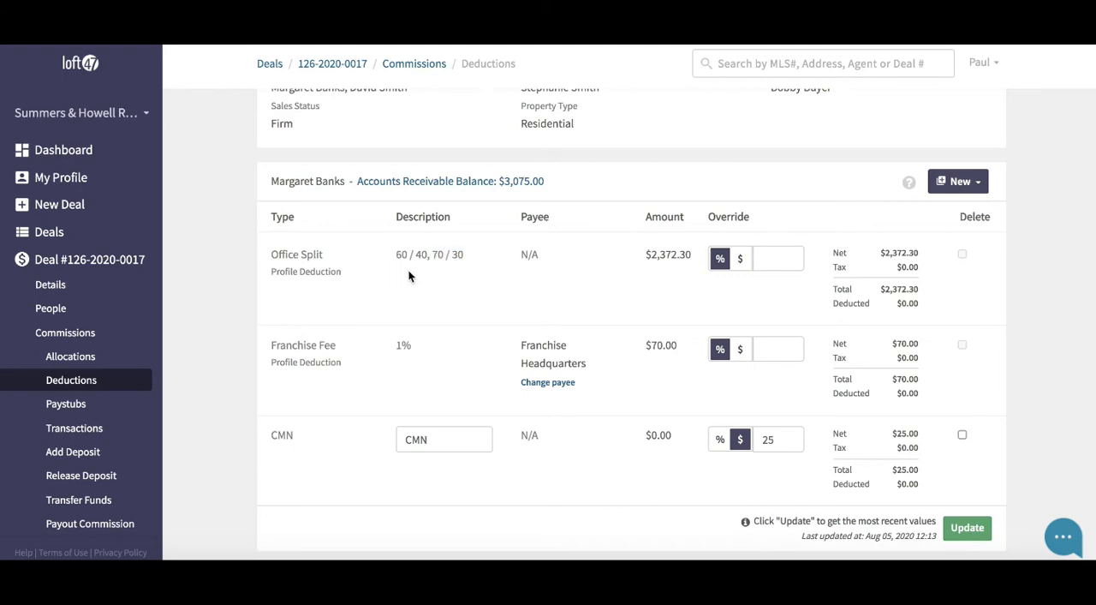
{"action": "mouse_move", "coordinate": [298, 347]}
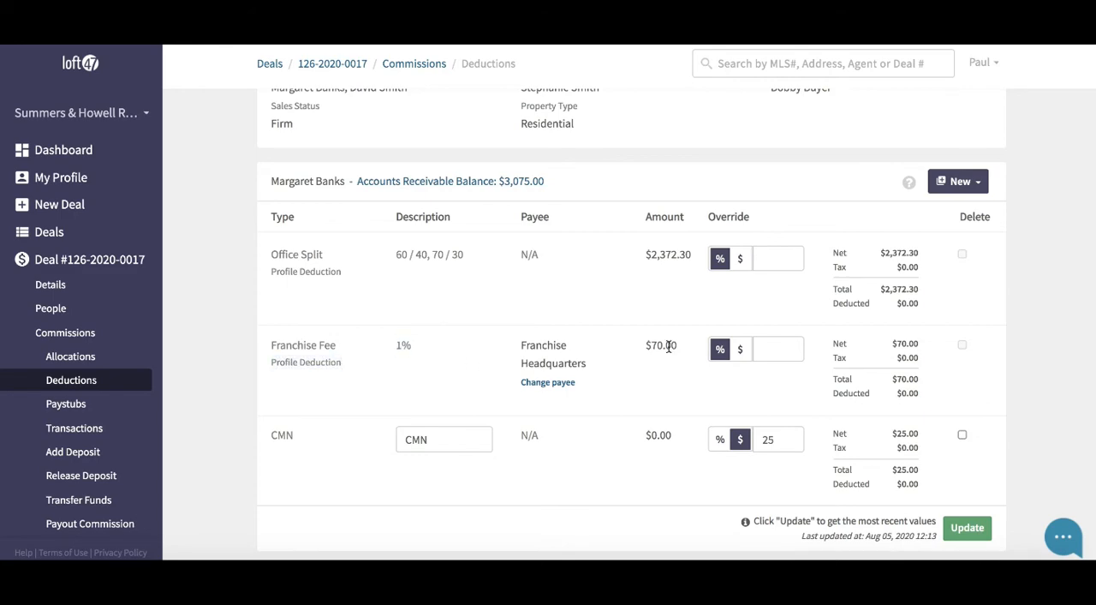
{"action": "mouse_move", "coordinate": [647, 388]}
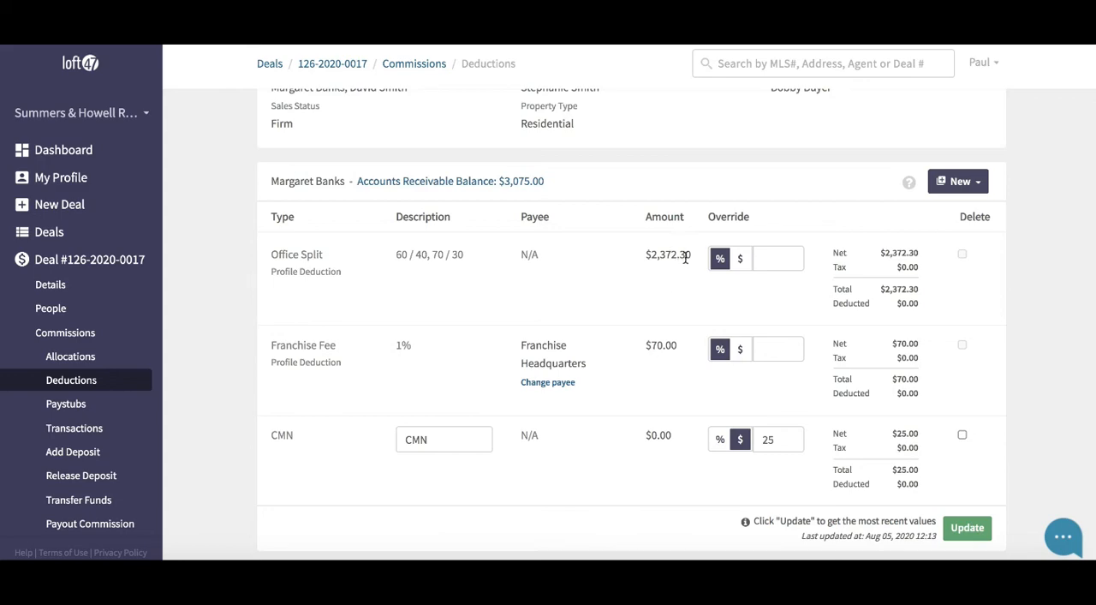
{"action": "mouse_move", "coordinate": [675, 405]}
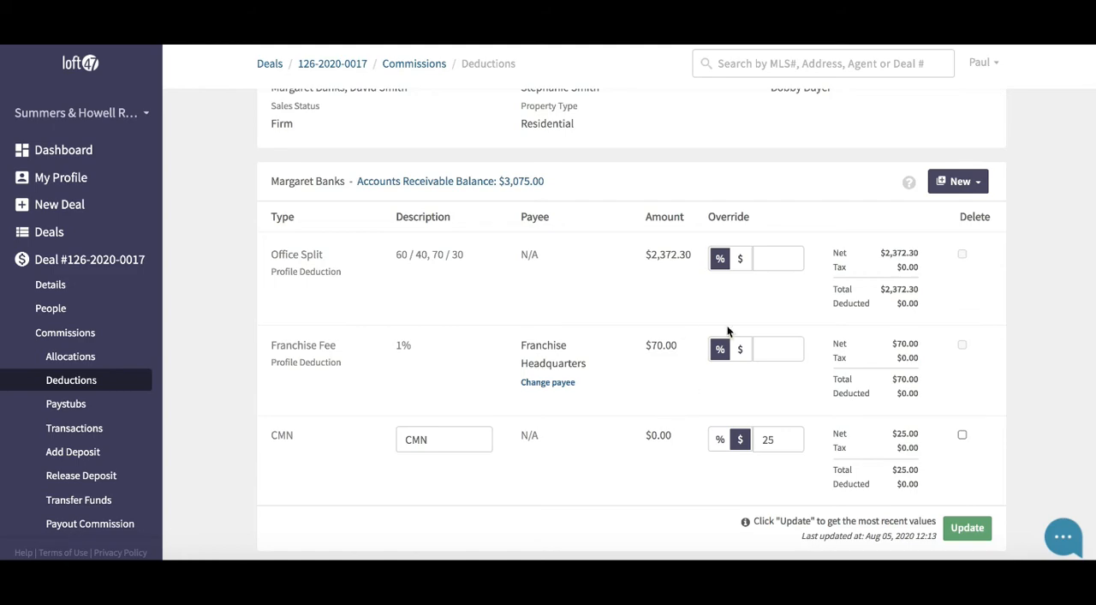
{"action": "left_click", "coordinate": [740, 259]}
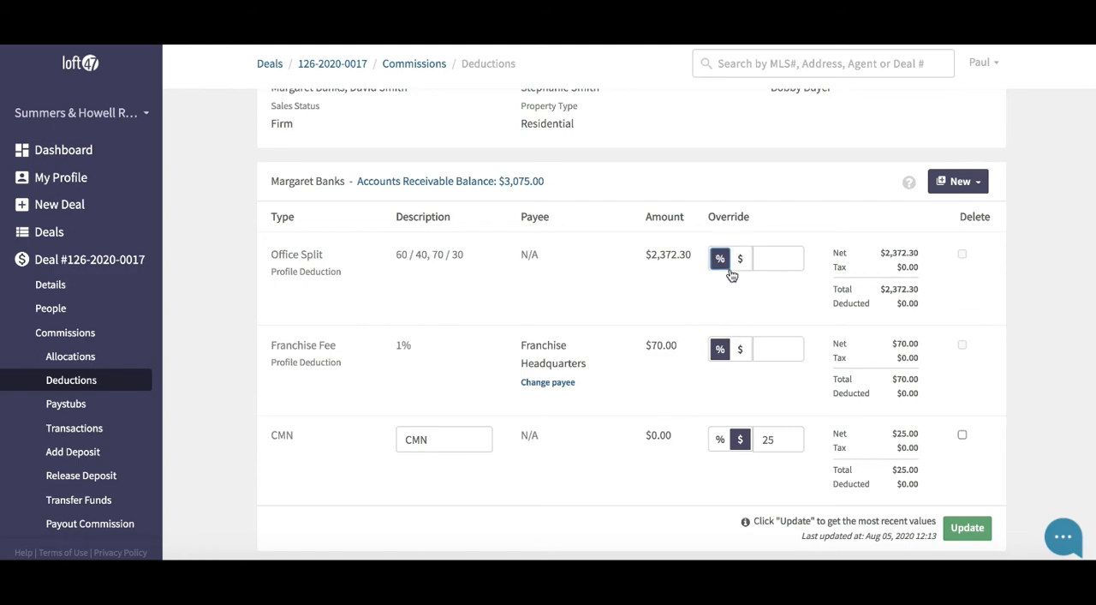
{"action": "scroll", "scroll_direction": "down", "scroll_amount": 3}
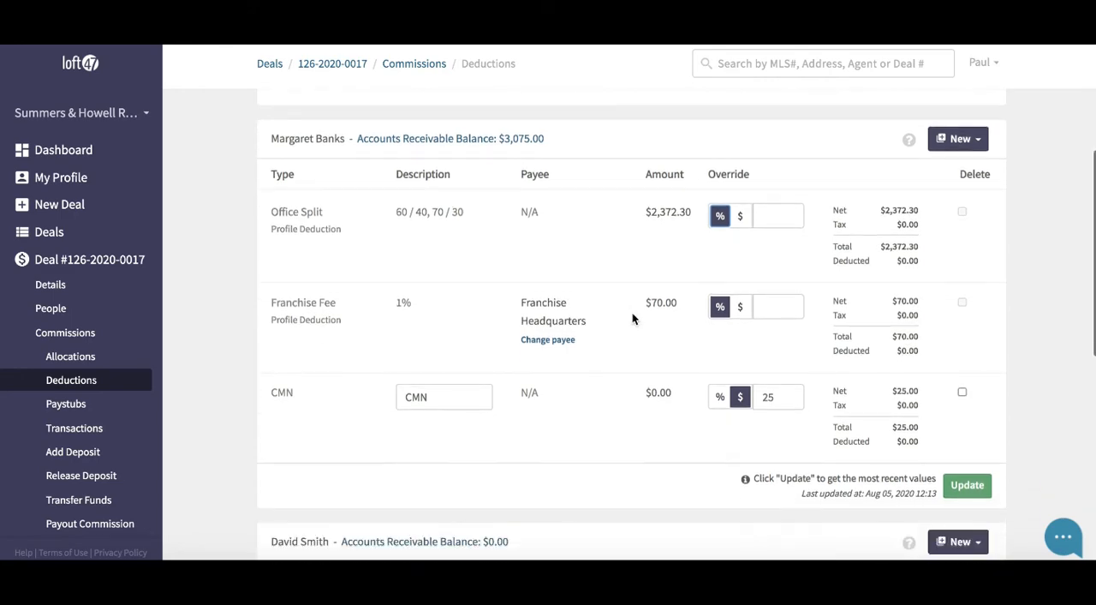
{"action": "scroll", "scroll_direction": "down", "scroll_amount": 3}
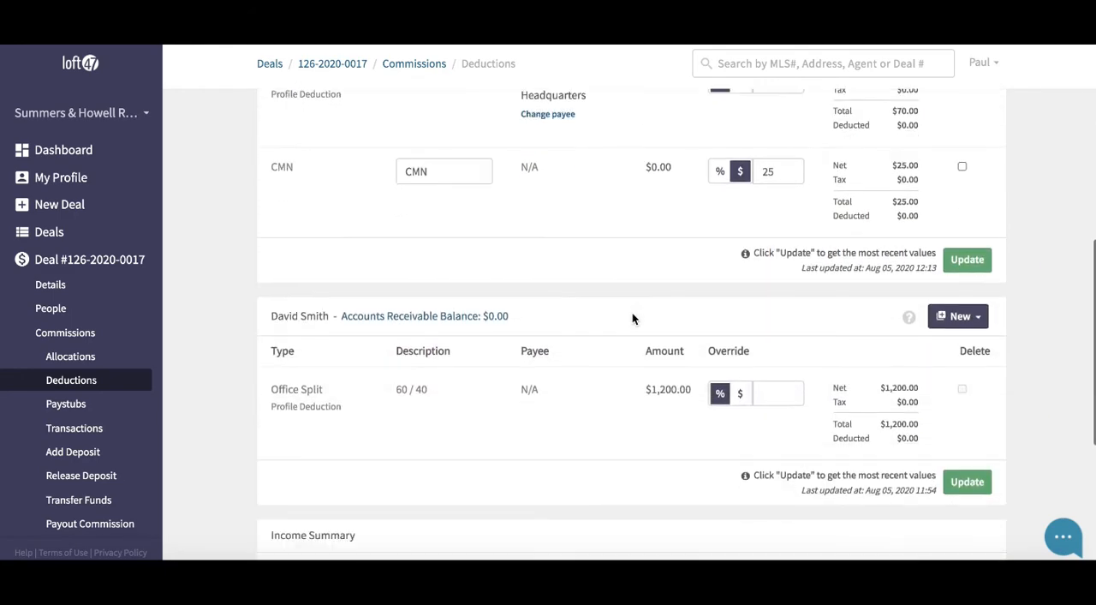
{"action": "scroll", "scroll_direction": "down", "scroll_amount": 3}
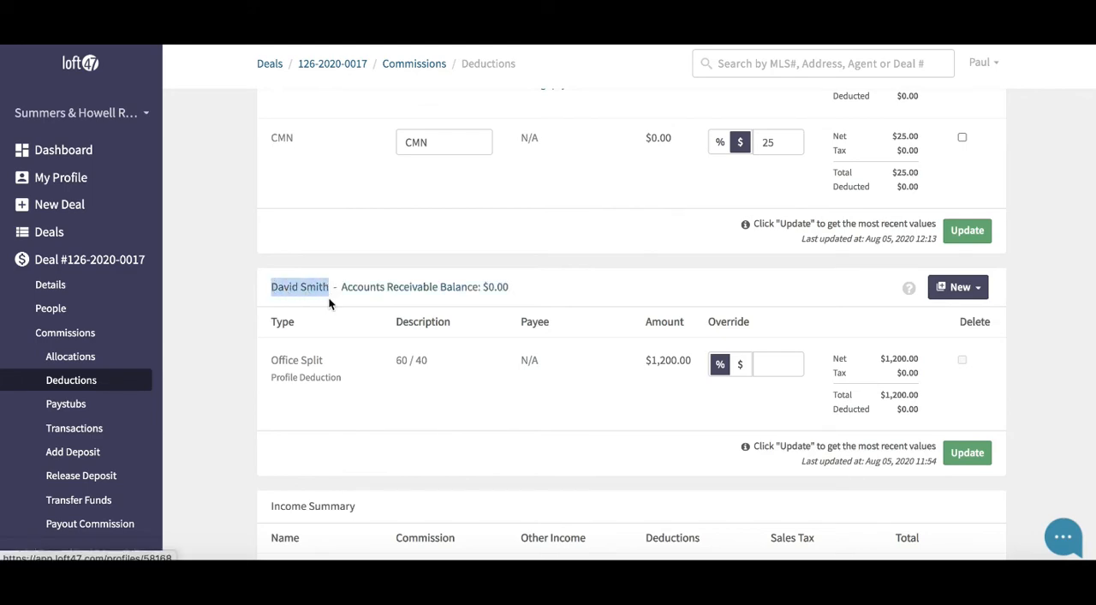
{"action": "mouse_move", "coordinate": [273, 365]}
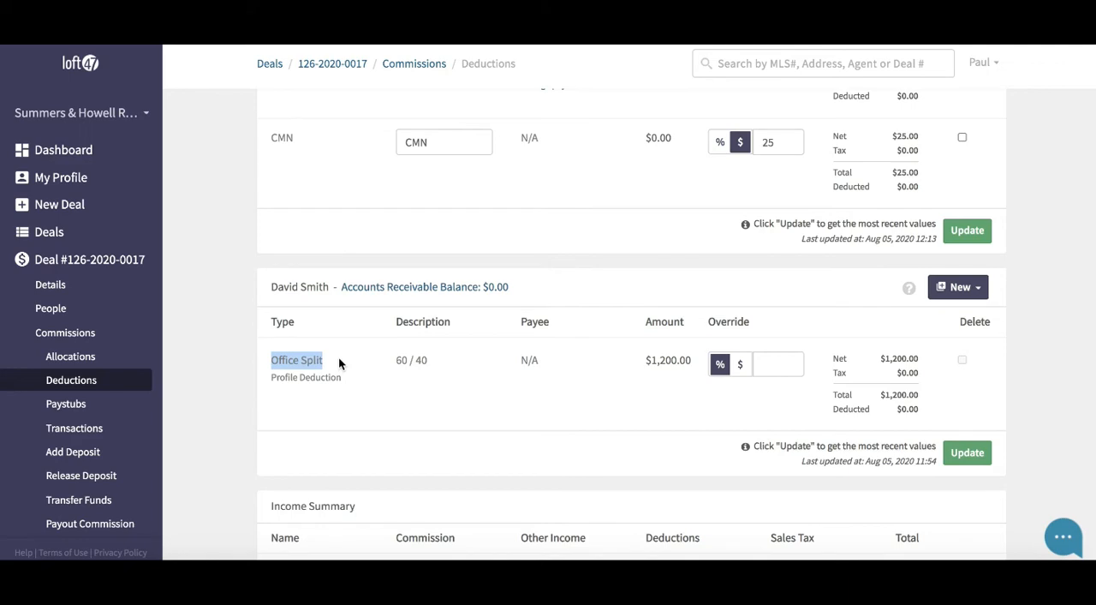
{"action": "mouse_move", "coordinate": [645, 368]}
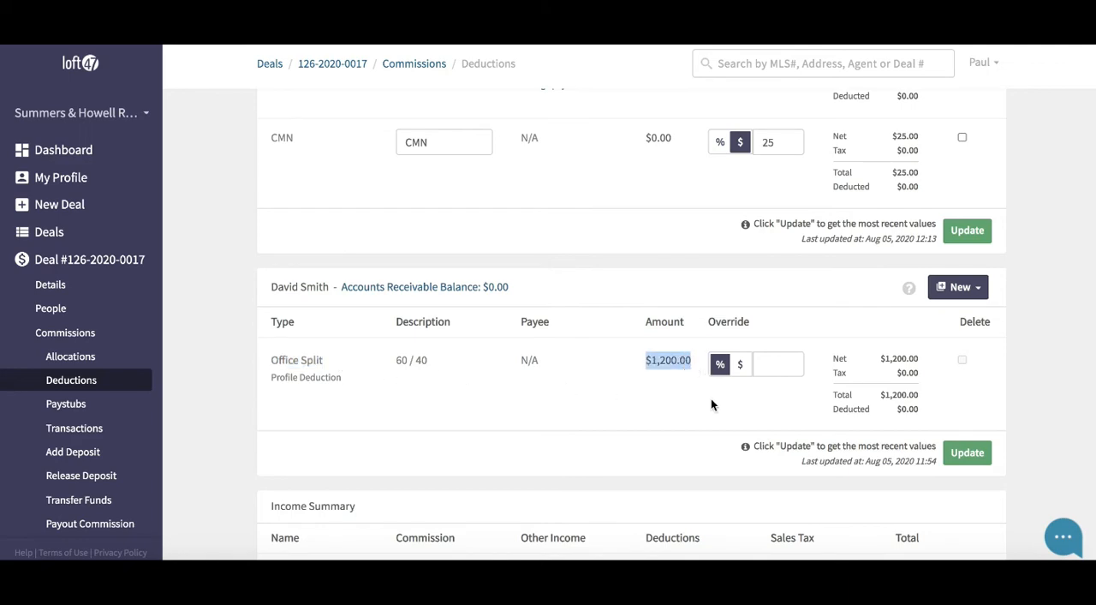
{"action": "mouse_move", "coordinate": [669, 426]}
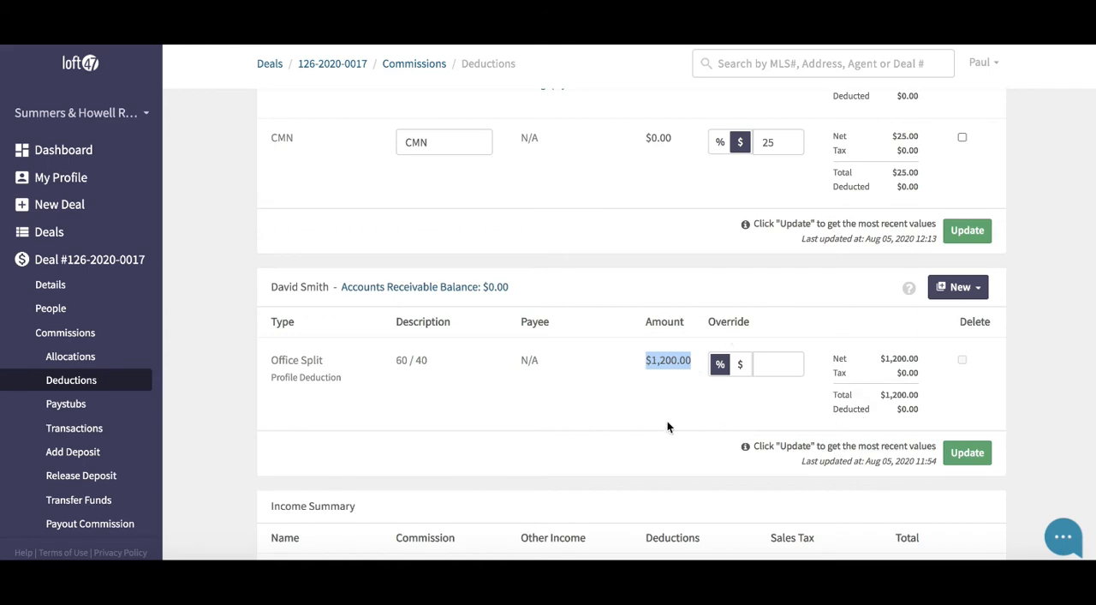
{"action": "mouse_move", "coordinate": [668, 427]}
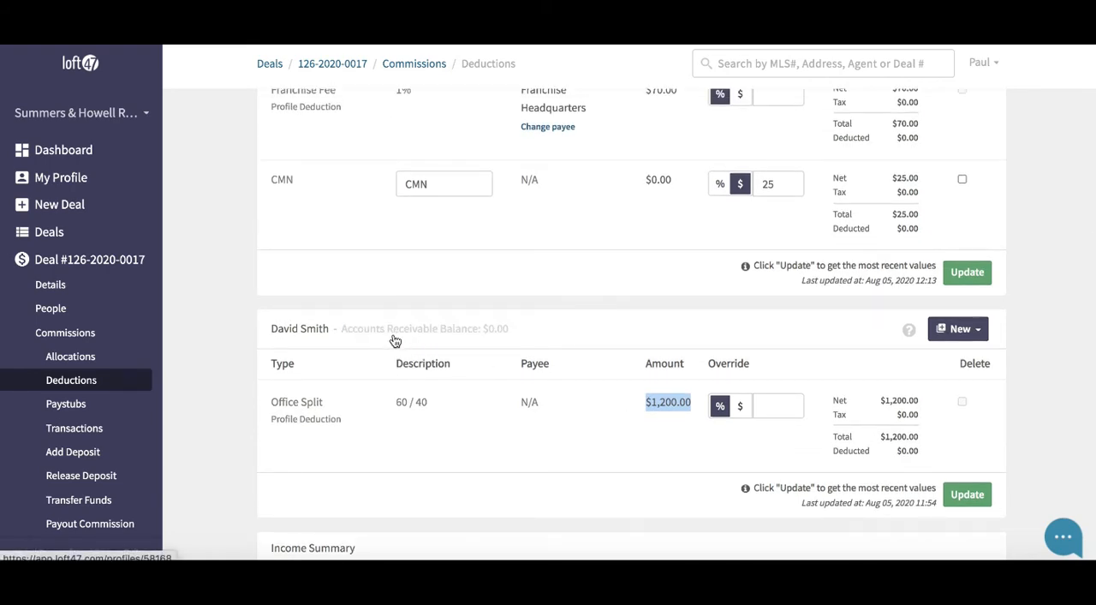
{"action": "mouse_move", "coordinate": [403, 339]}
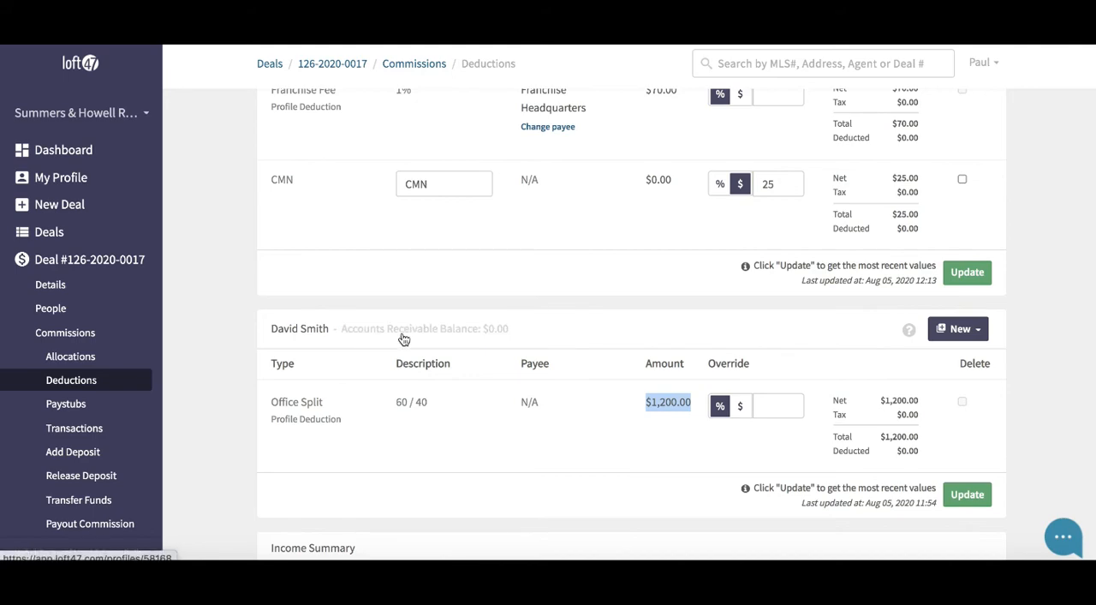
{"action": "mouse_move", "coordinate": [385, 341]}
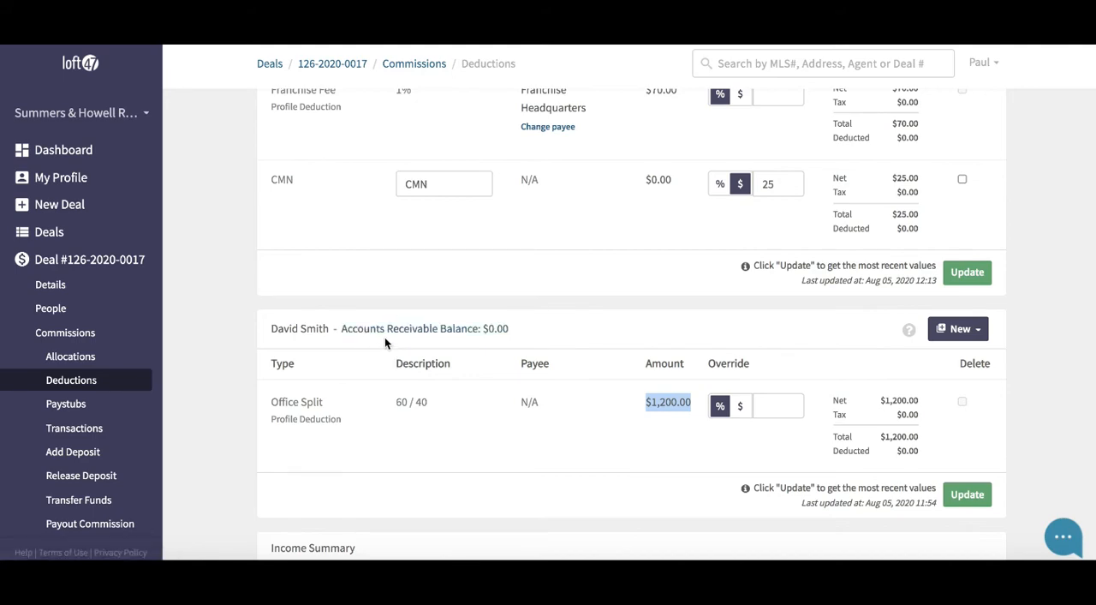
{"action": "mouse_move", "coordinate": [436, 334]}
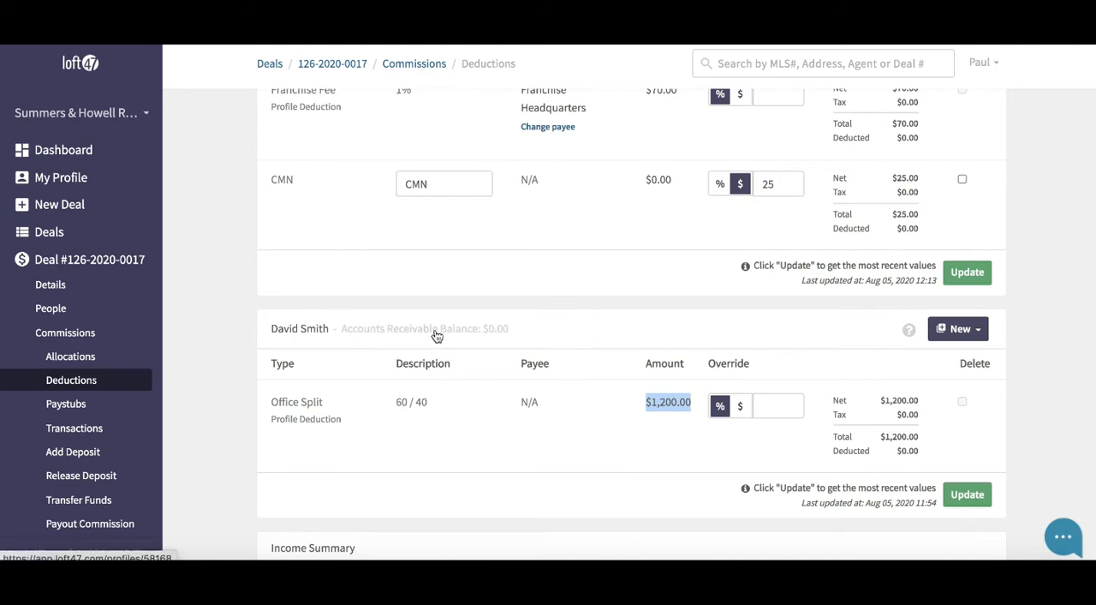
{"action": "scroll", "scroll_direction": "up", "scroll_amount": 3}
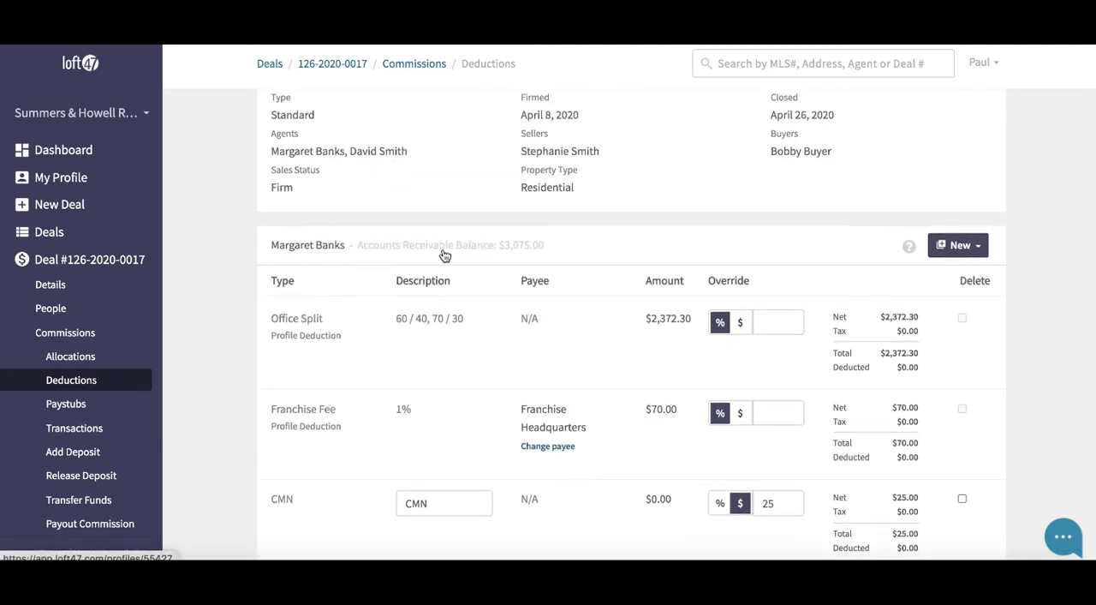
{"action": "mouse_move", "coordinate": [508, 257]}
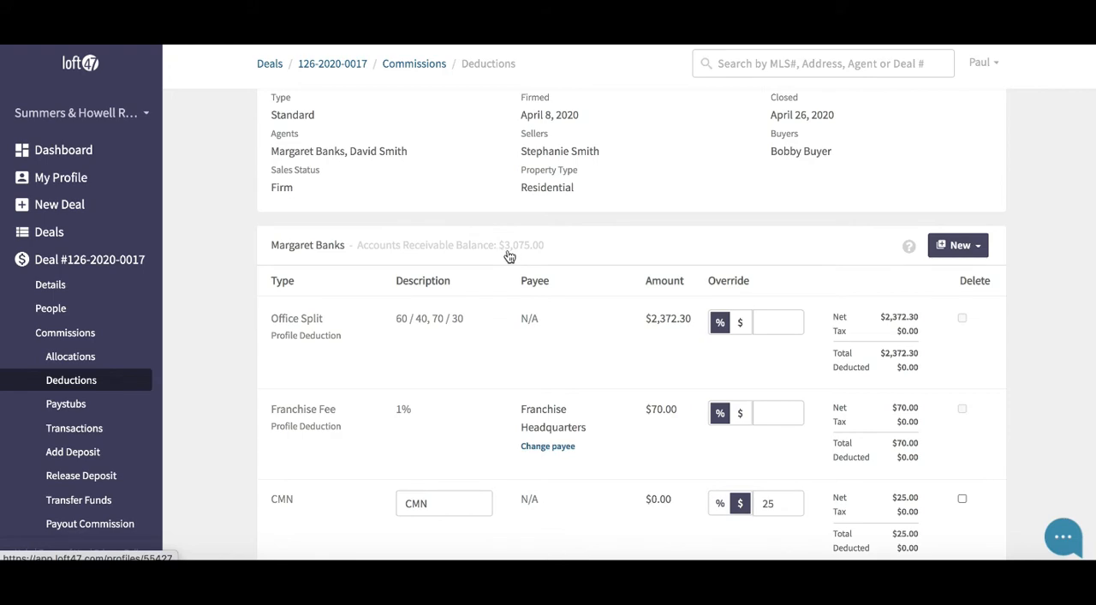
{"action": "mouse_move", "coordinate": [566, 263]}
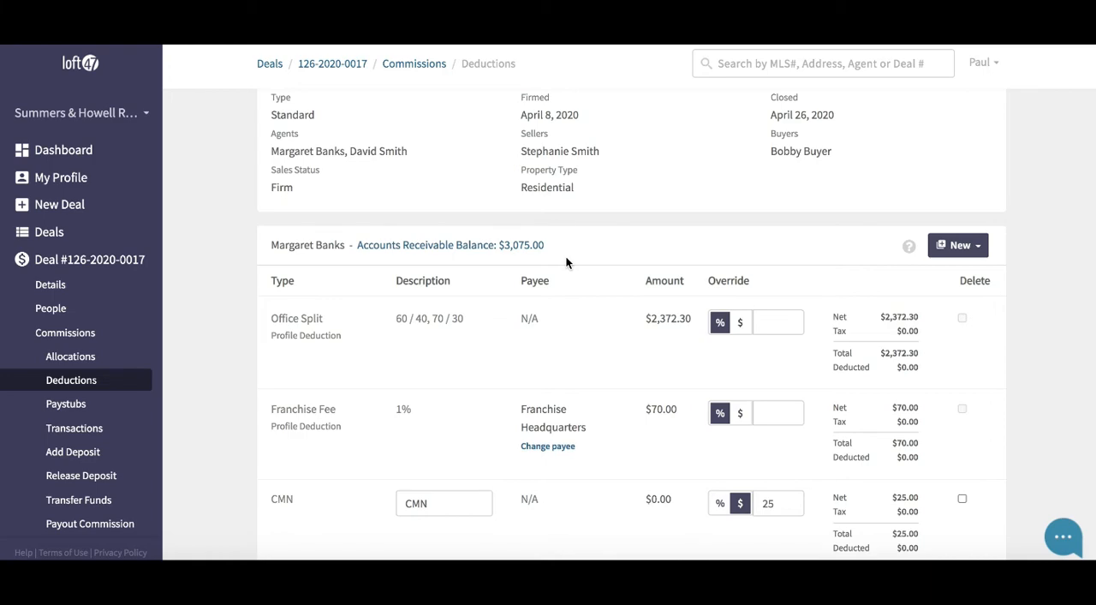
{"action": "mouse_move", "coordinate": [697, 241]}
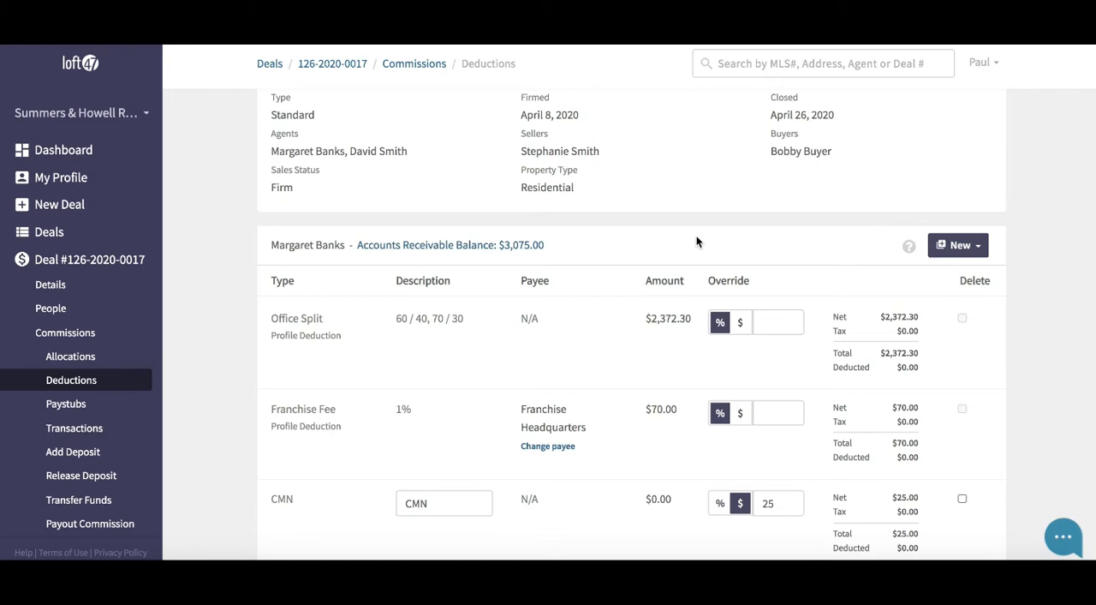
{"action": "scroll", "scroll_direction": "down", "scroll_amount": 3}
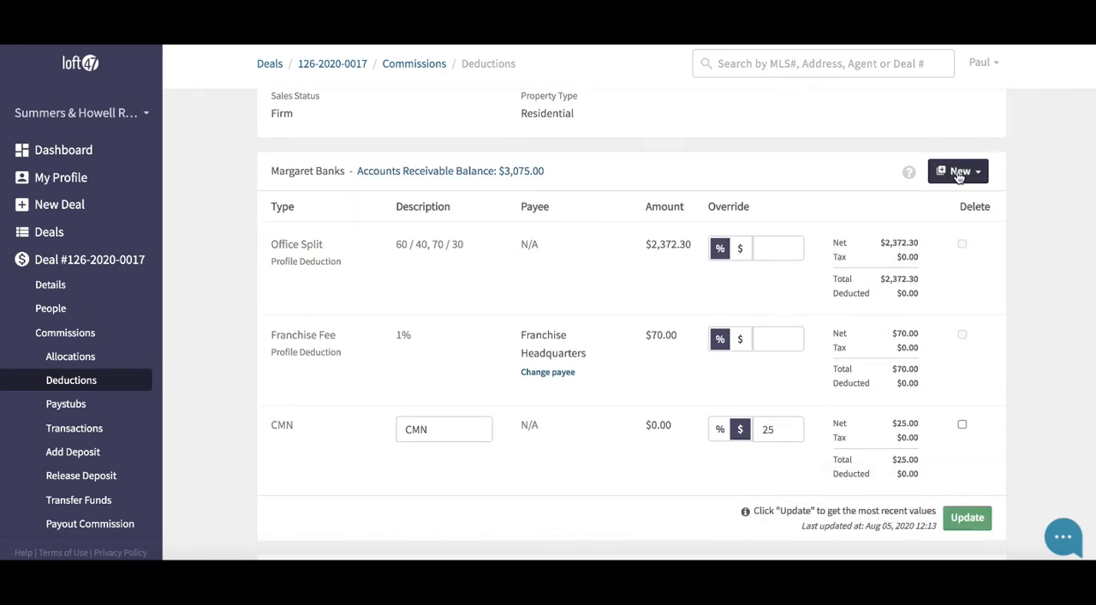
{"action": "left_click", "coordinate": [958, 171]}
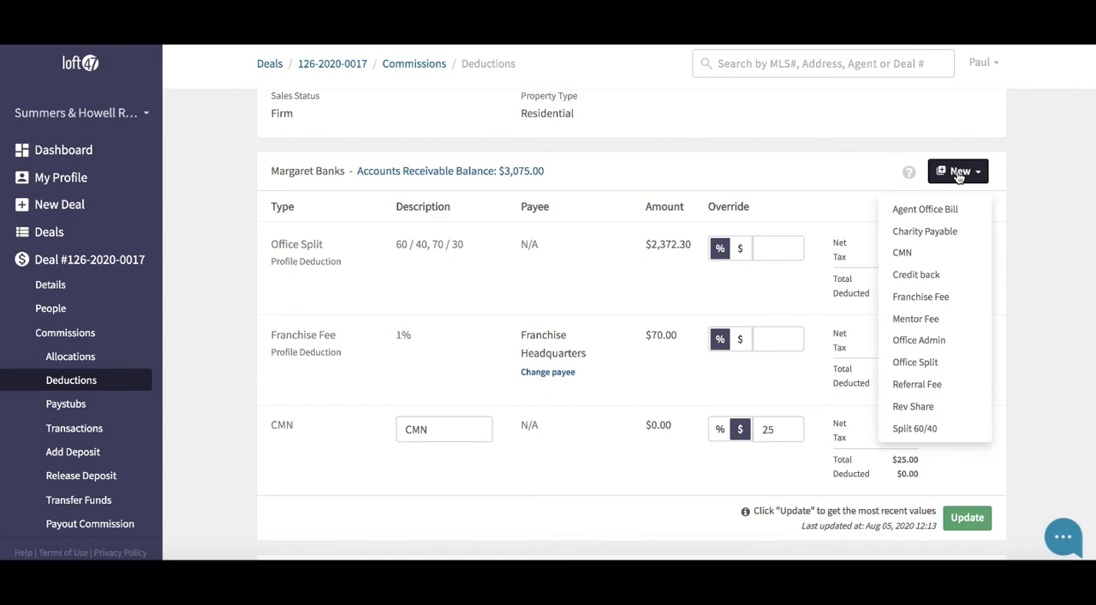
{"action": "mouse_move", "coordinate": [925, 231]}
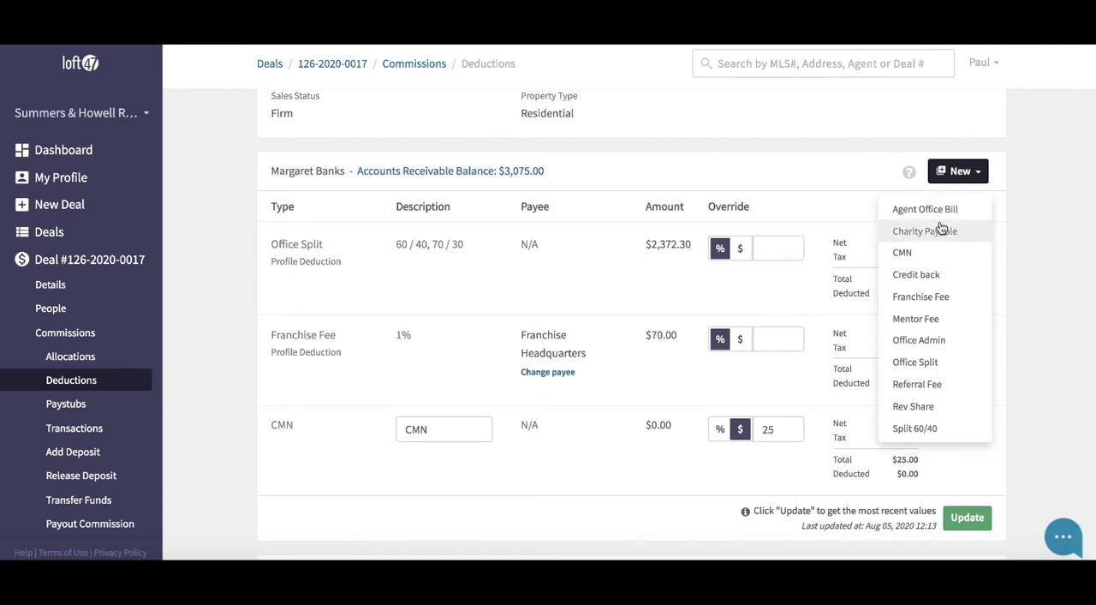
{"action": "mouse_move", "coordinate": [935, 249]}
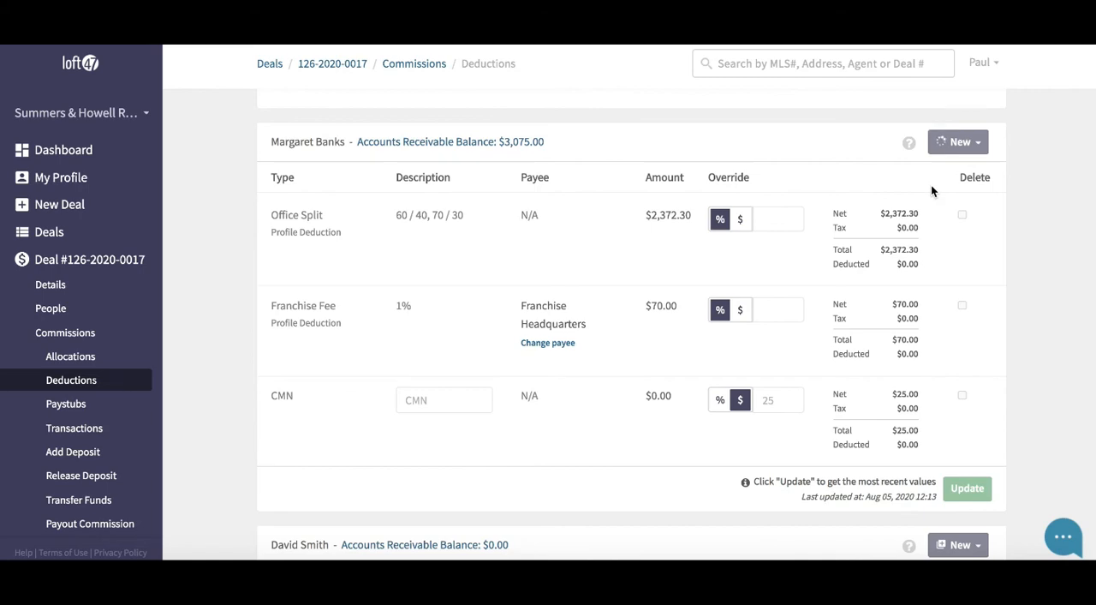
{"action": "left_click", "coordinate": [966, 488]}
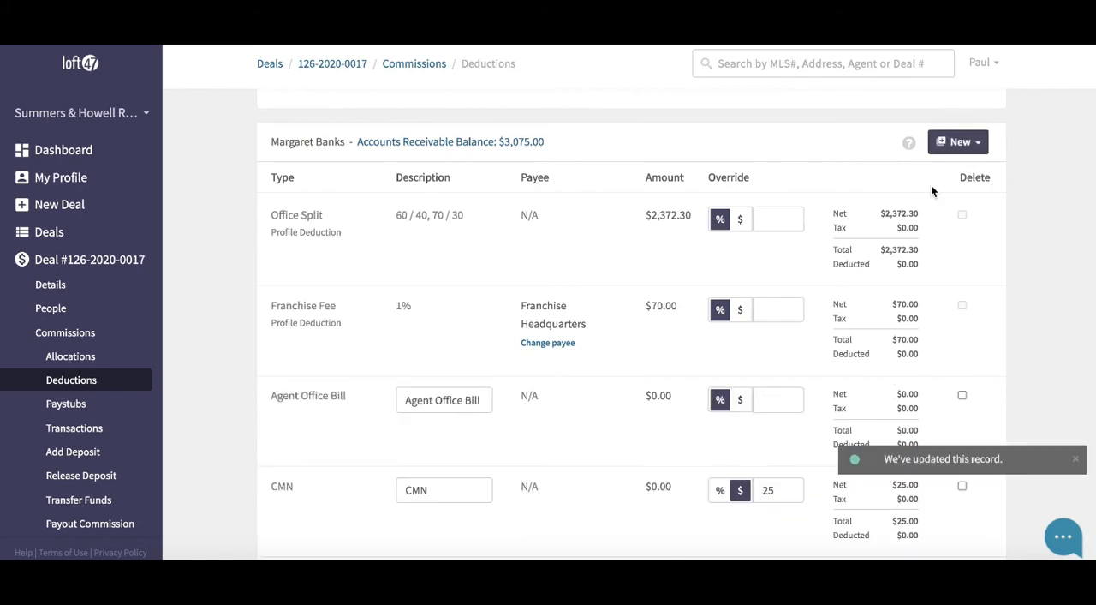
- Describe the Agent Office Bill as 'March/April fees' with a $1,000 override, then recalculate
{"action": "scroll", "scroll_direction": "down", "scroll_amount": 3}
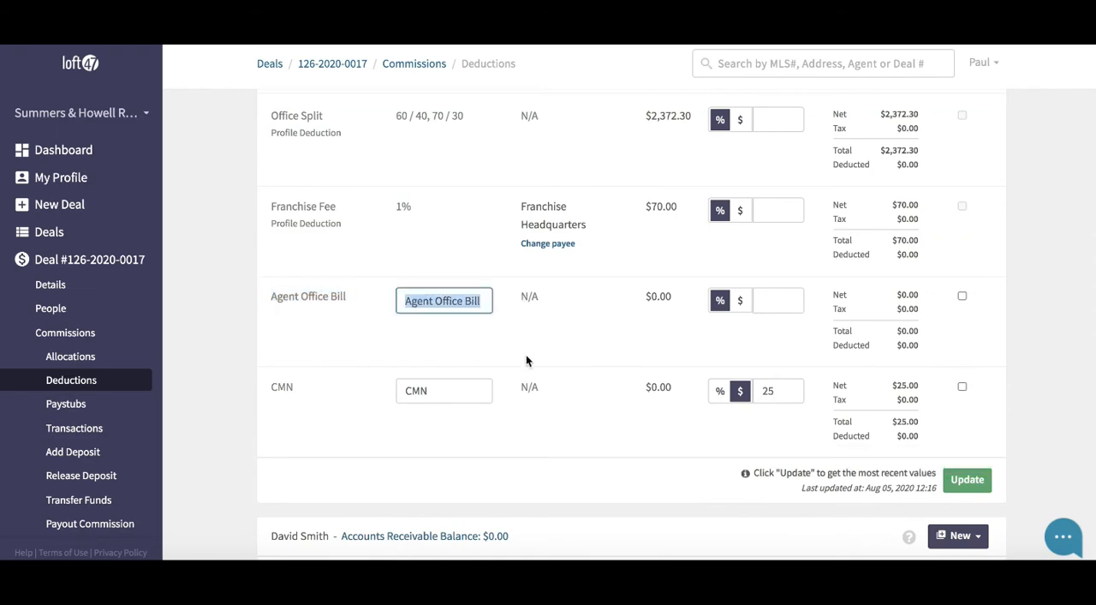
{"action": "type", "text": "March"}
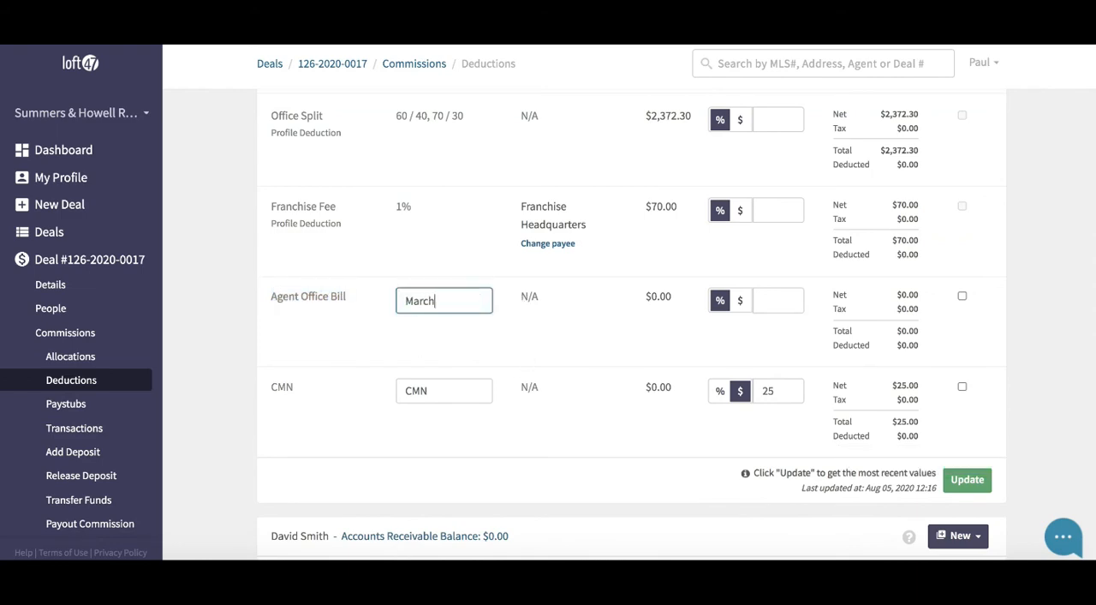
{"action": "type", "text": "/April"}
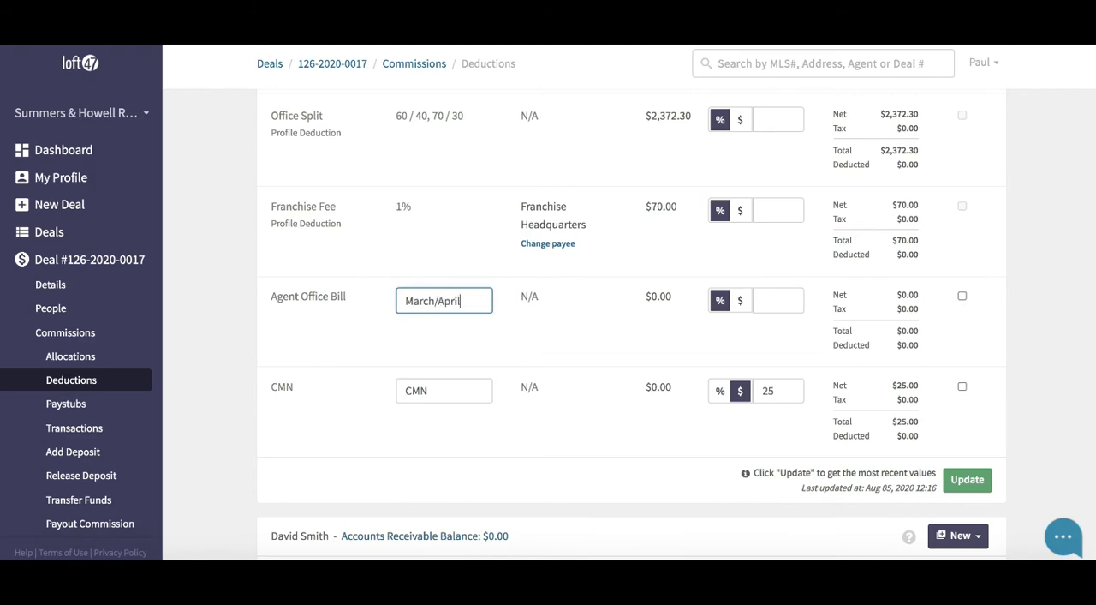
{"action": "type", "text": "fees"}
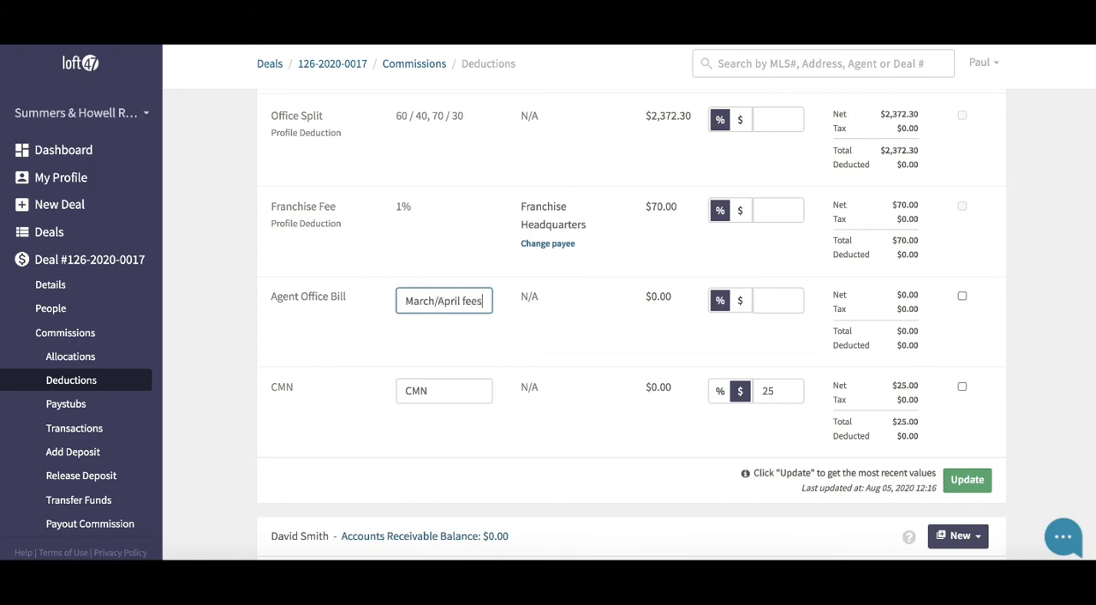
{"action": "left_click", "coordinate": [740, 300]}
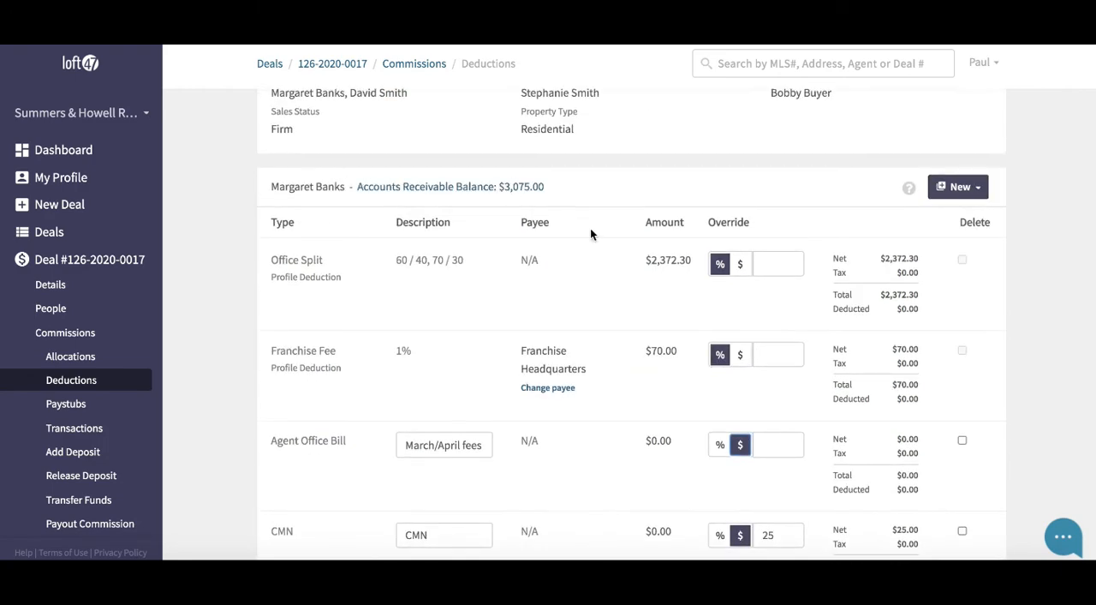
{"action": "scroll", "scroll_direction": "down", "scroll_amount": 3}
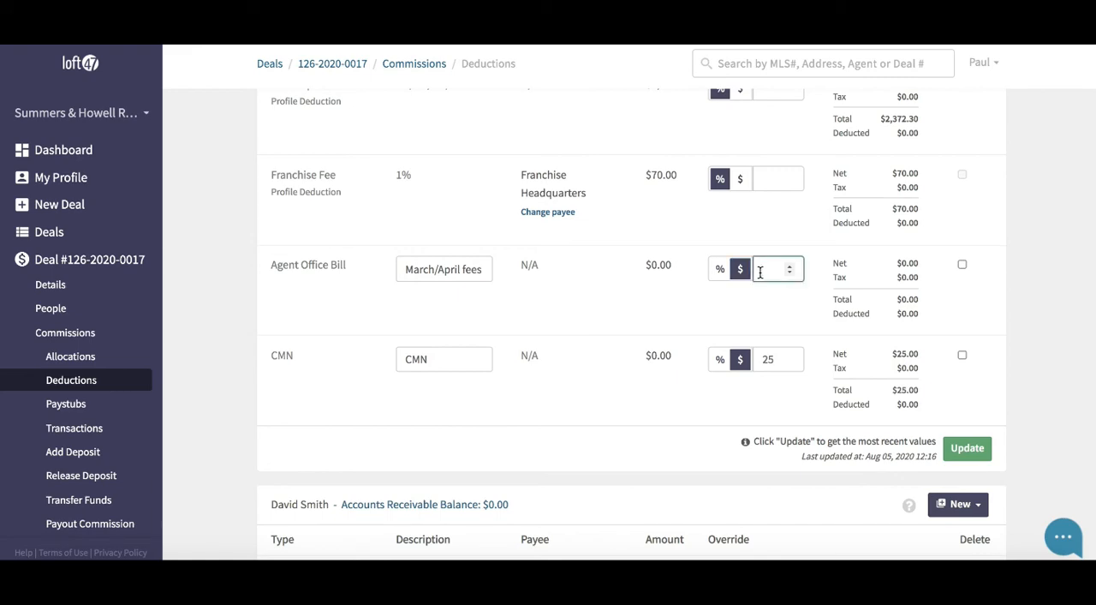
{"action": "type", "text": "1000"}
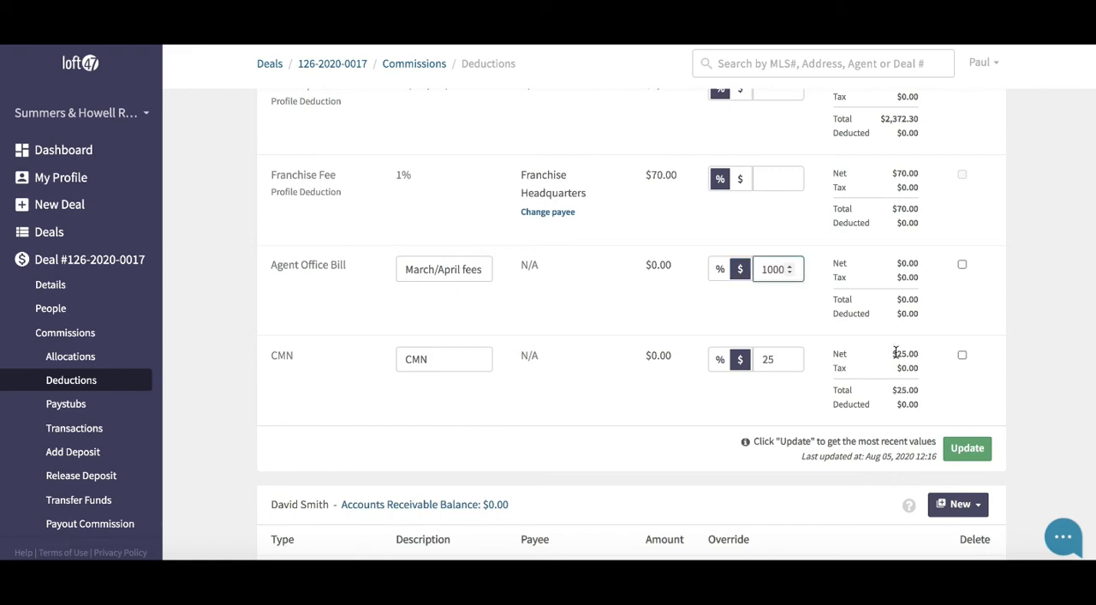
{"action": "left_click", "coordinate": [967, 447]}
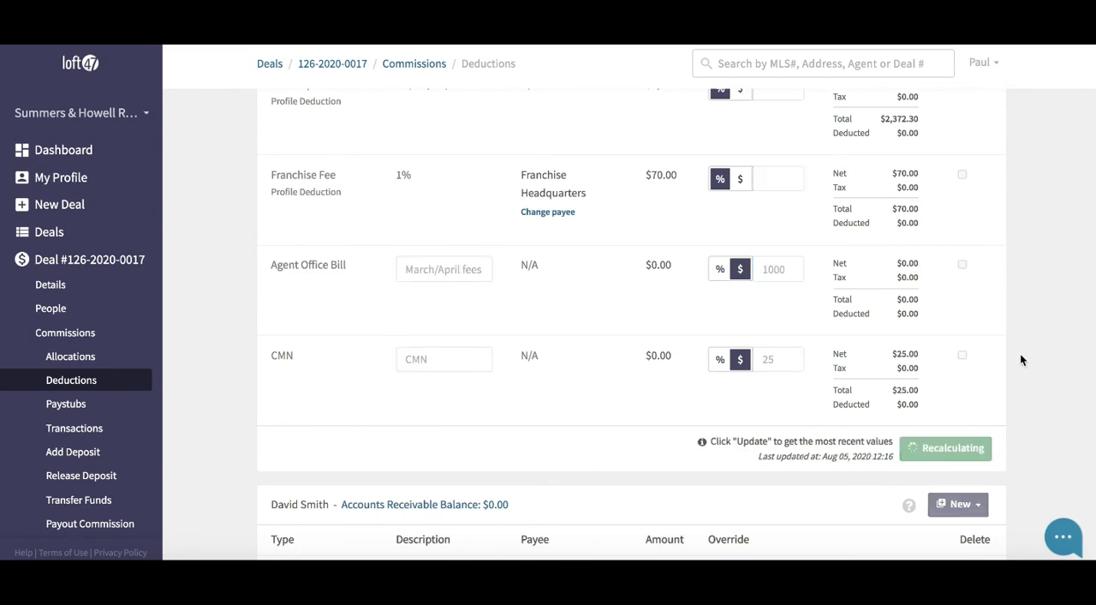
{"action": "mouse_move", "coordinate": [1028, 335]}
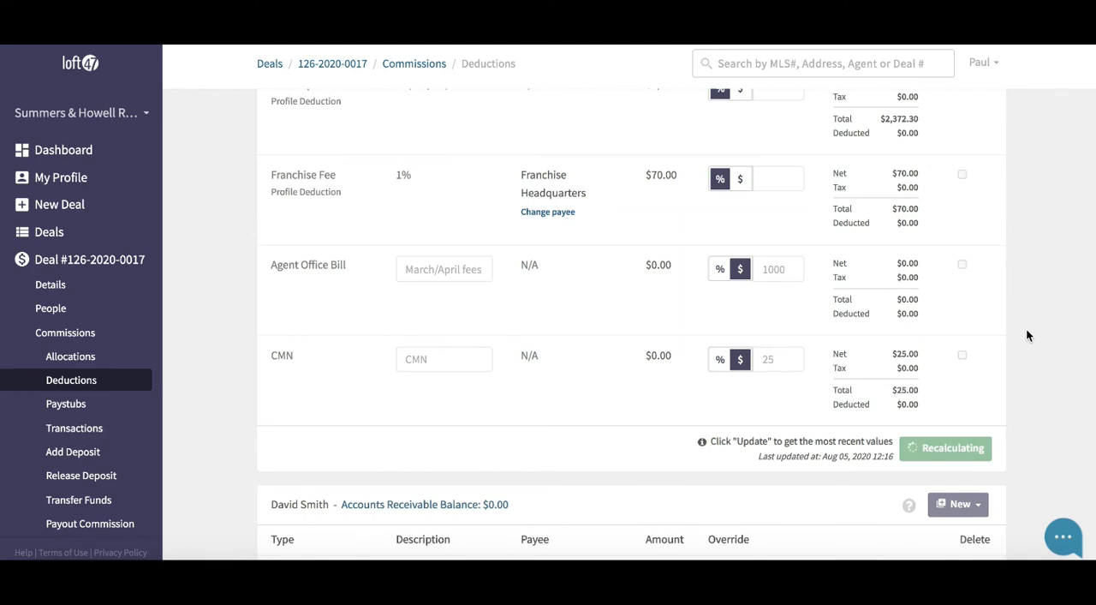
- Confirm the Agent Office Bill nets $1,000.00 and view the $3,467.30 income summary
{"action": "left_click", "coordinate": [946, 447]}
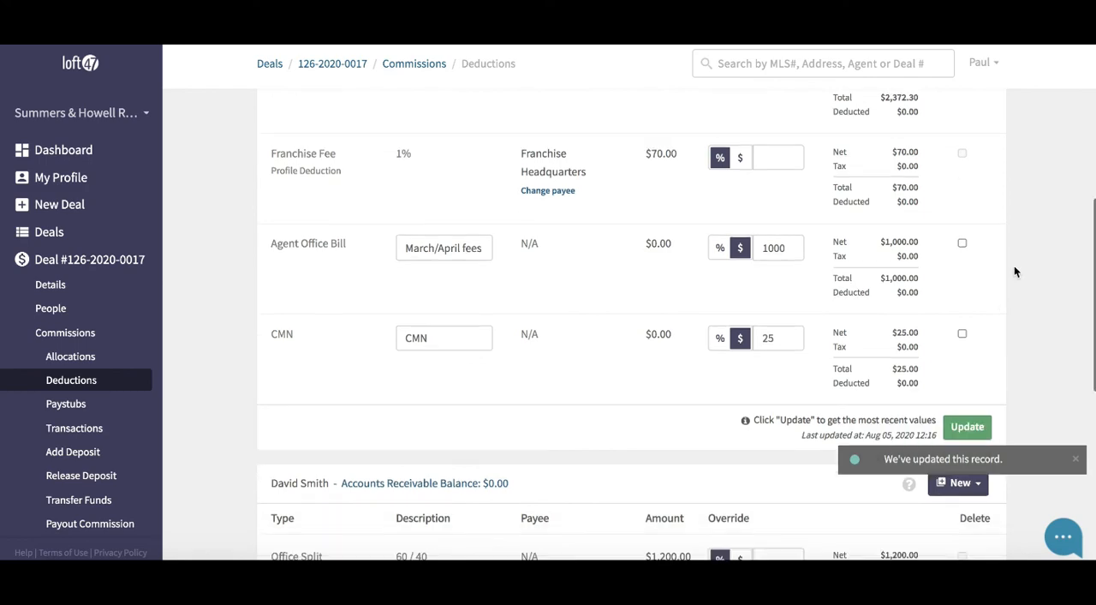
{"action": "scroll", "scroll_direction": "down", "scroll_amount": 3}
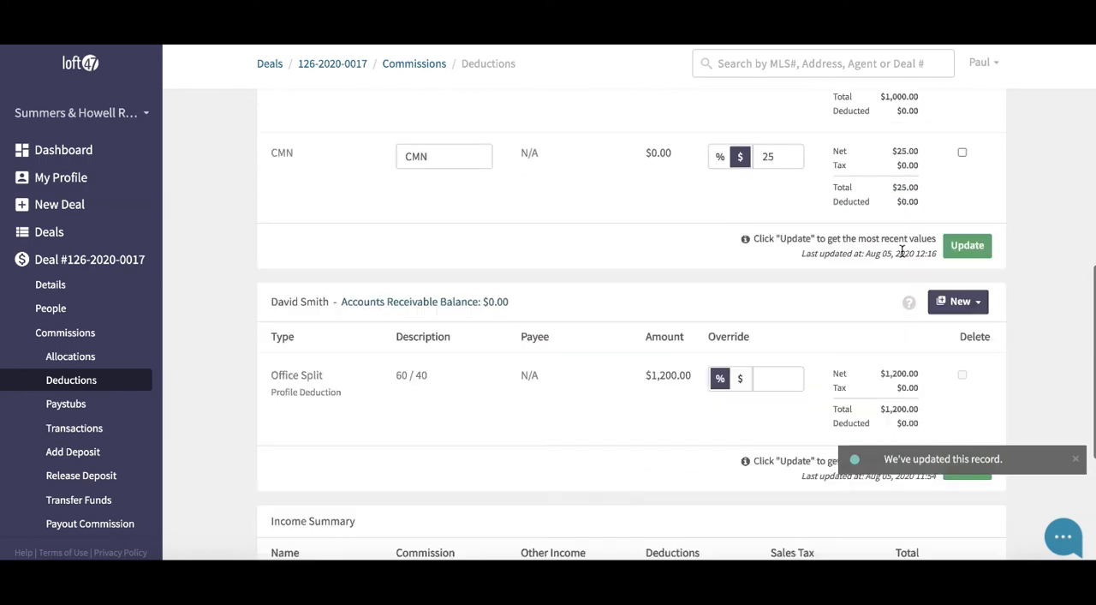
{"action": "scroll", "scroll_direction": "down", "scroll_amount": 3}
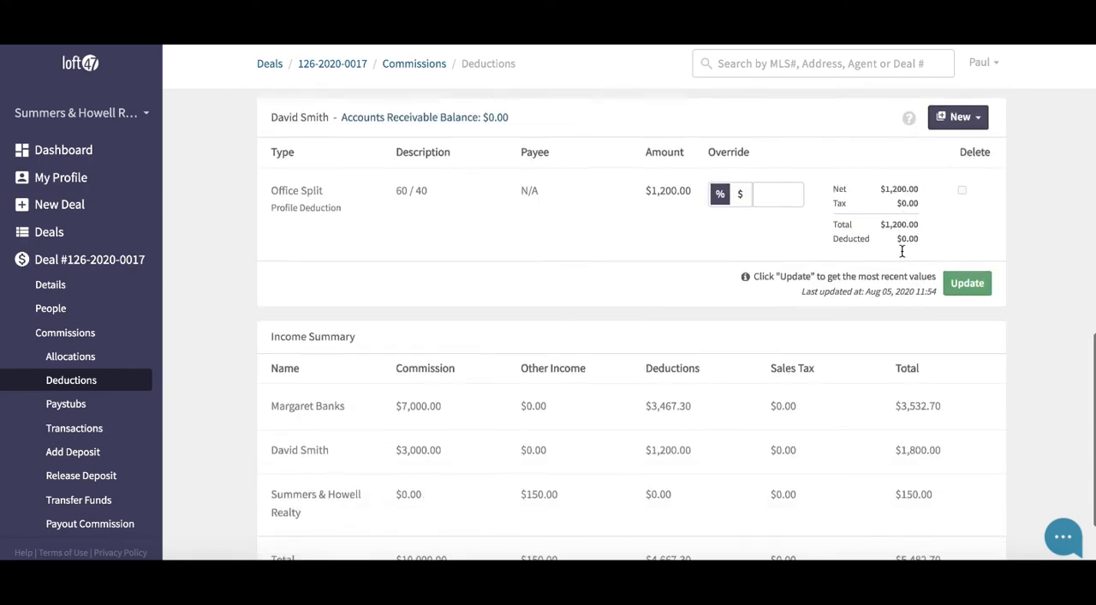
{"action": "scroll", "scroll_direction": "down", "scroll_amount": 3}
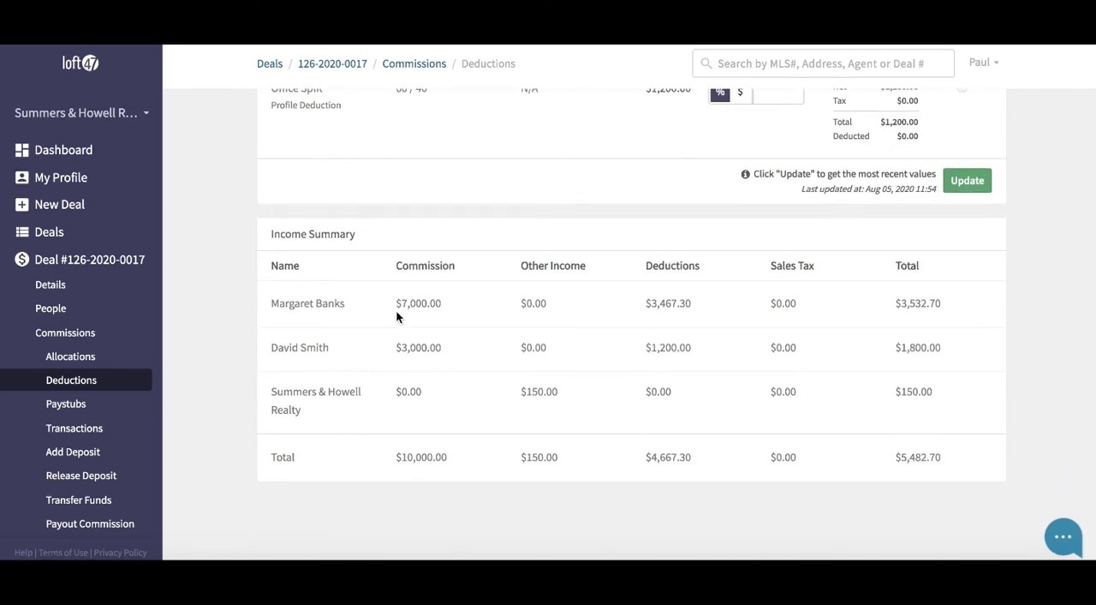
{"action": "double_click", "coordinate": [418, 302]}
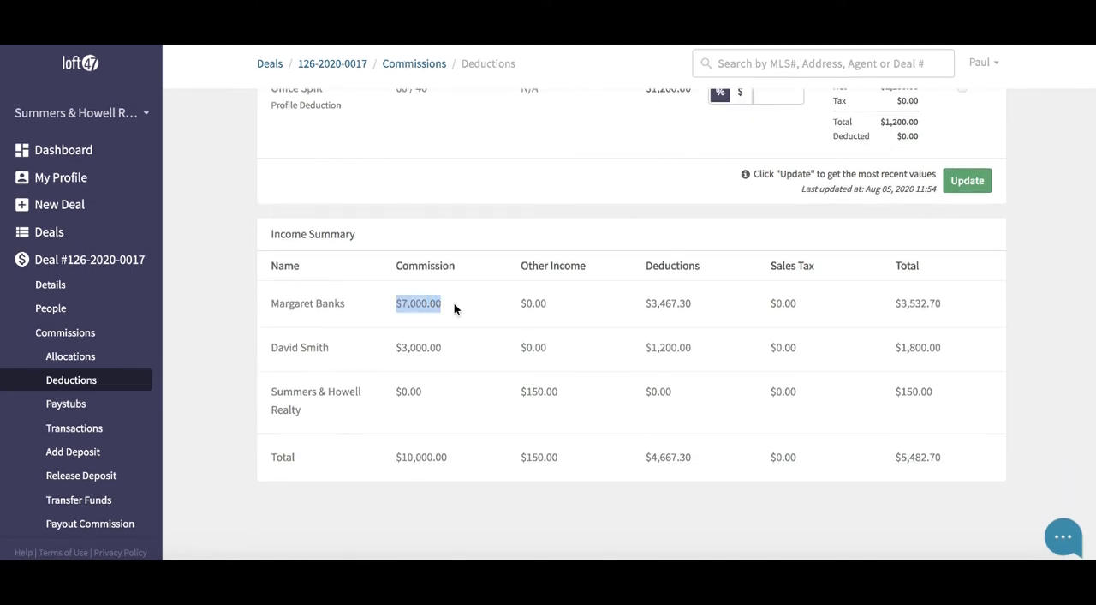
{"action": "mouse_move", "coordinate": [502, 324]}
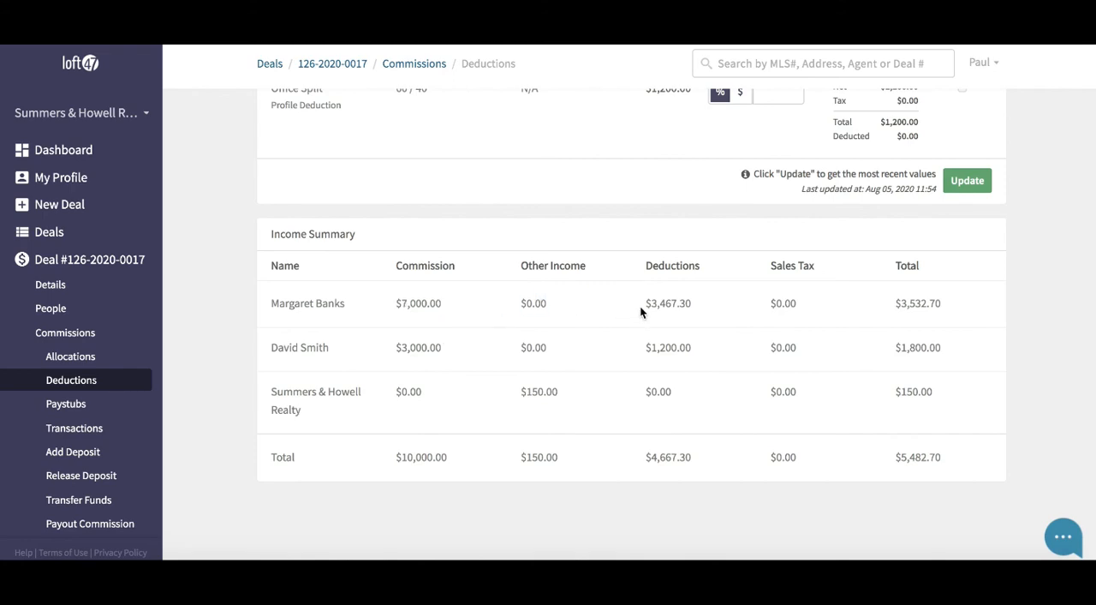
{"action": "double_click", "coordinate": [668, 303]}
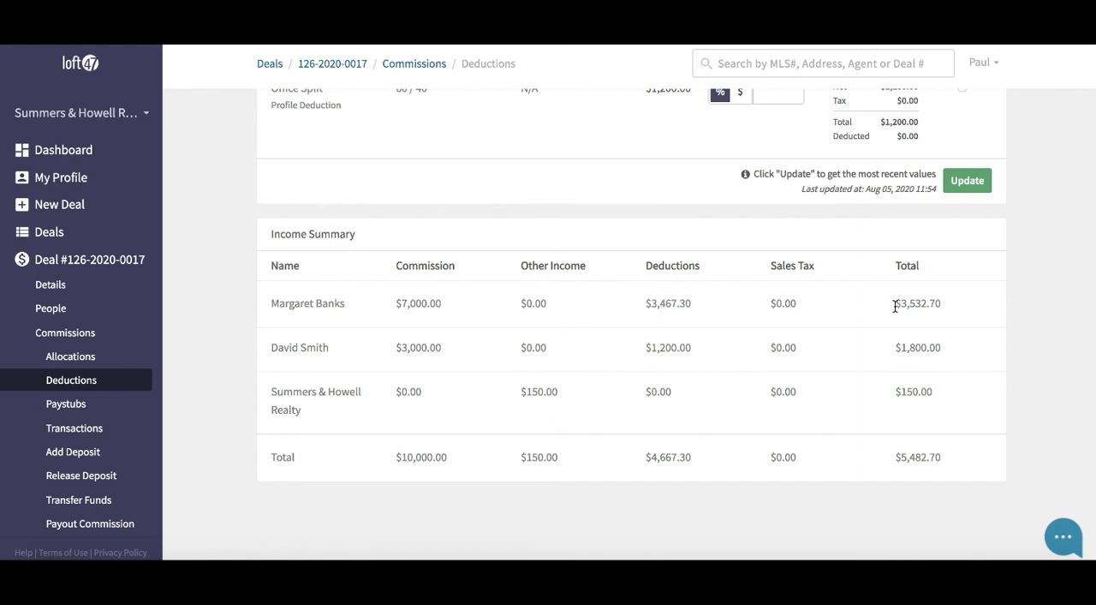
{"action": "double_click", "coordinate": [917, 302]}
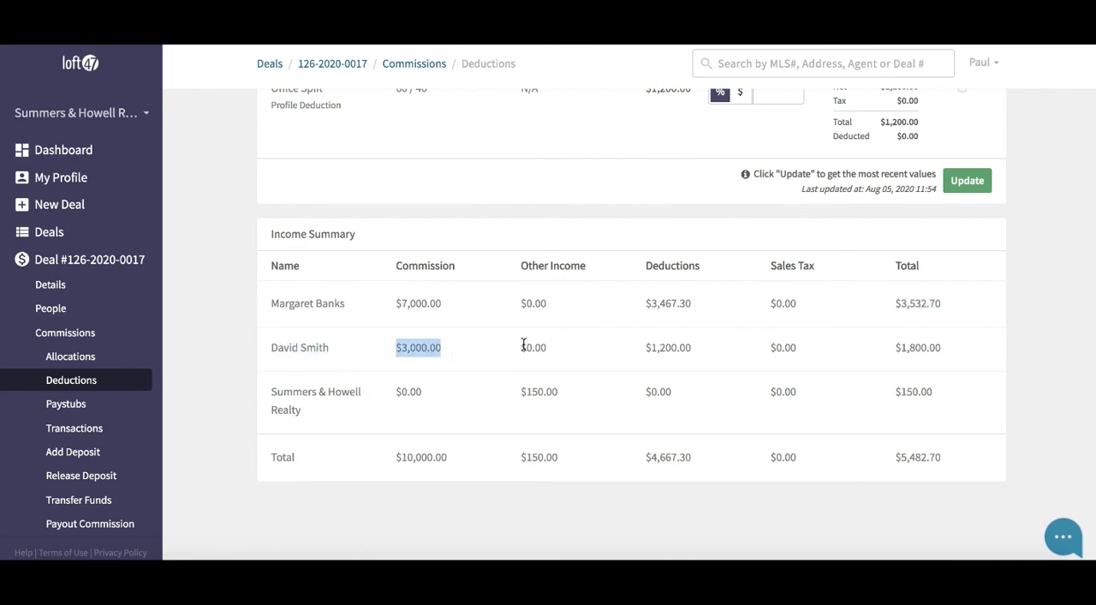
{"action": "left_click", "coordinate": [533, 347]}
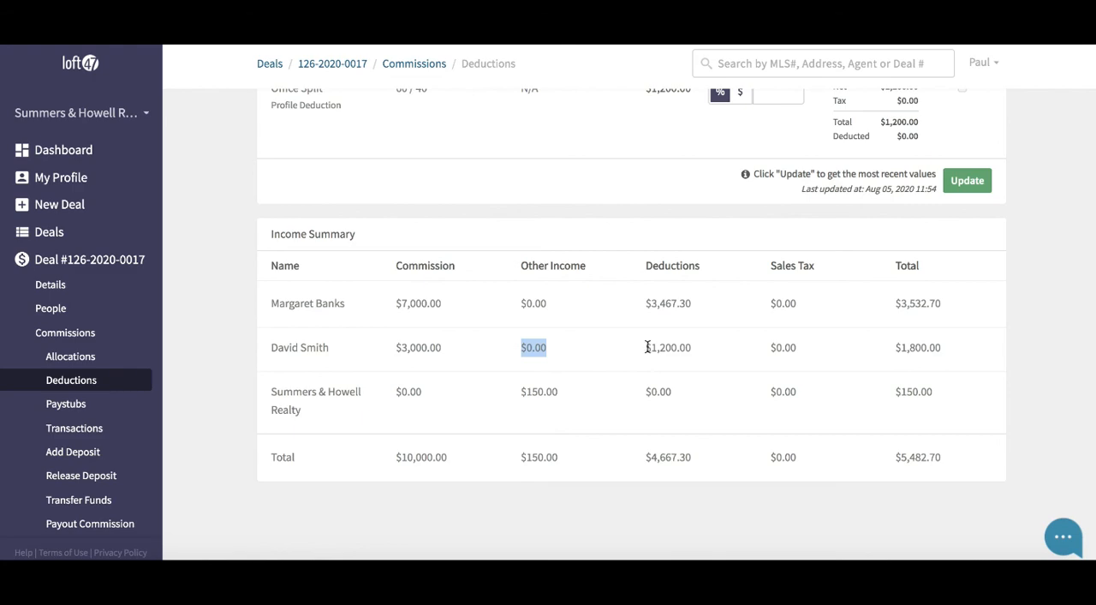
{"action": "double_click", "coordinate": [668, 347]}
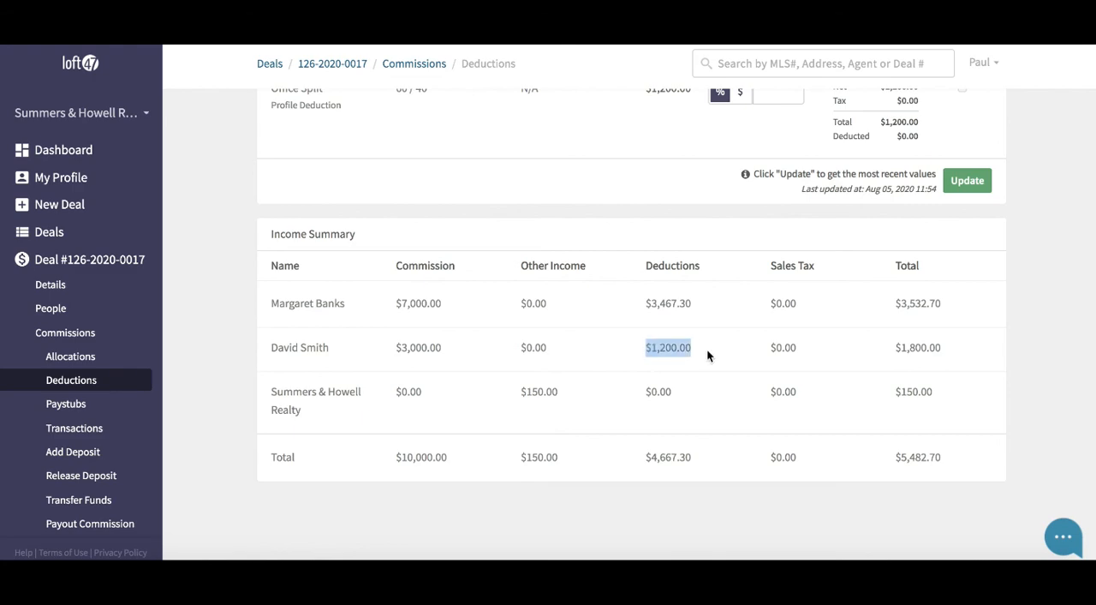
{"action": "mouse_move", "coordinate": [757, 360]}
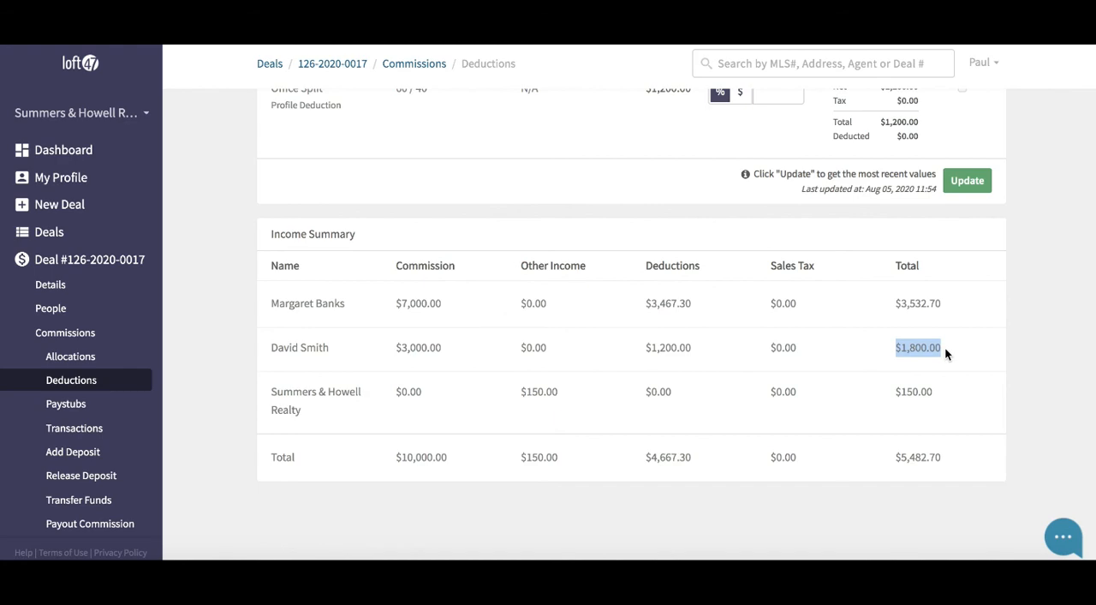
{"action": "mouse_move", "coordinate": [332, 397]}
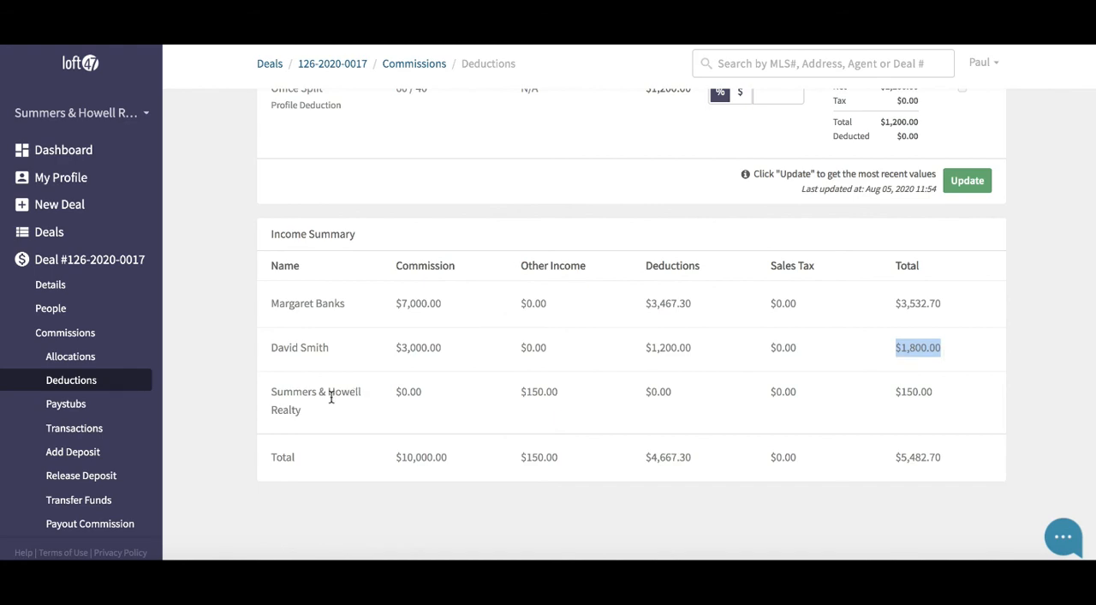
{"action": "double_click", "coordinate": [316, 399]}
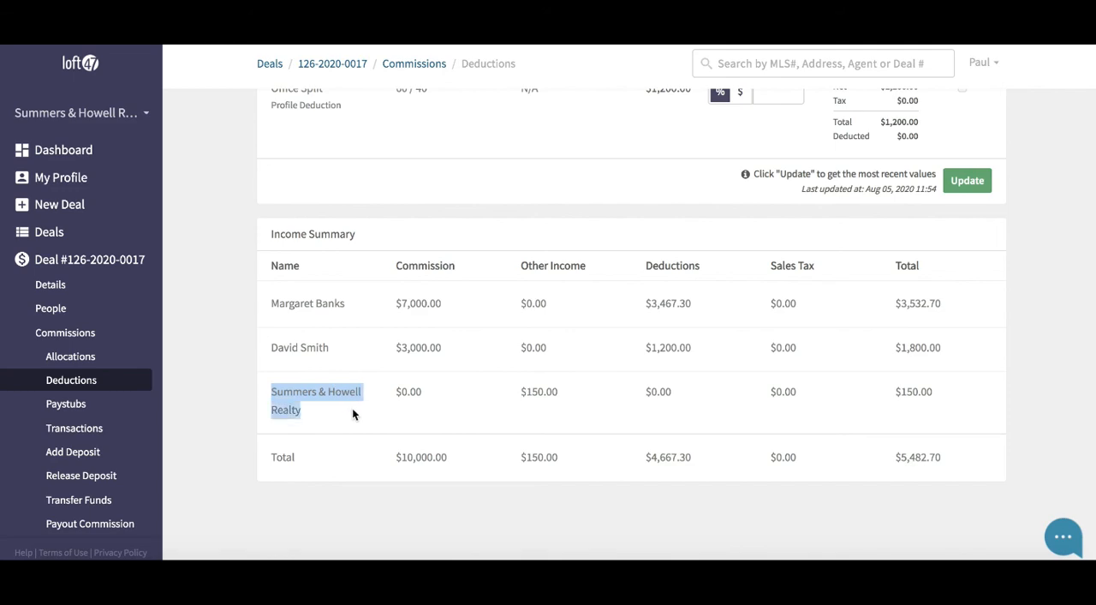
{"action": "mouse_move", "coordinate": [522, 392]}
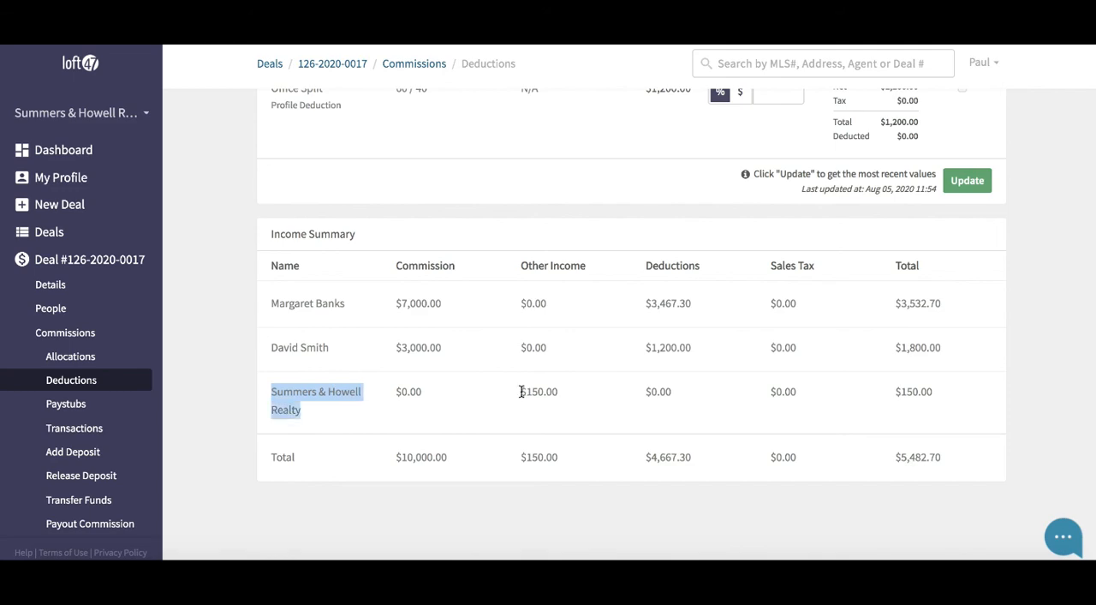
{"action": "double_click", "coordinate": [538, 392]}
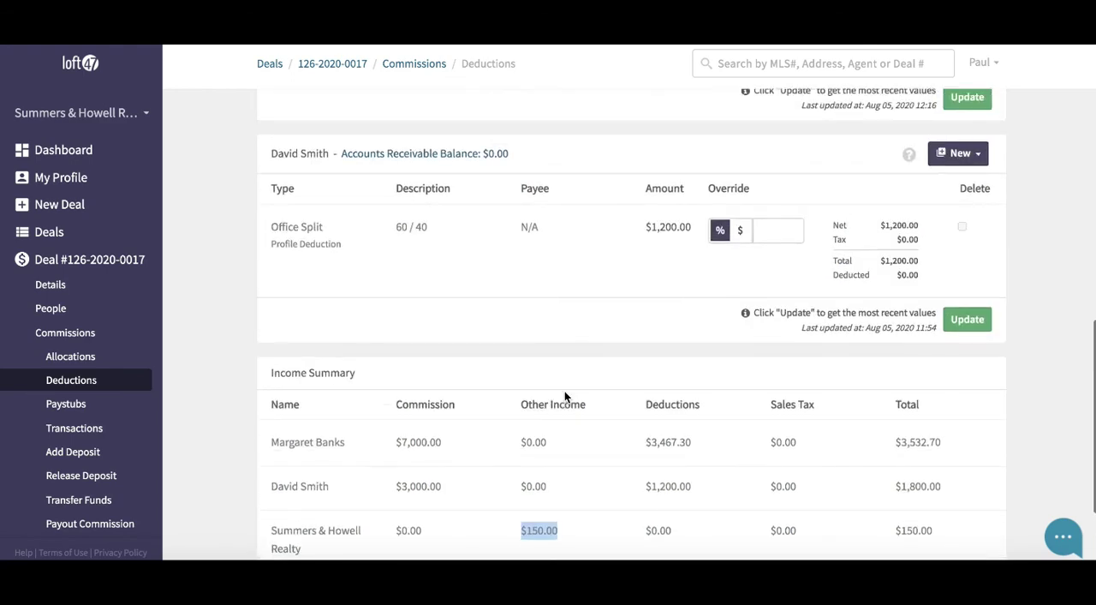
{"action": "scroll", "scroll_direction": "up", "scroll_amount": 3}
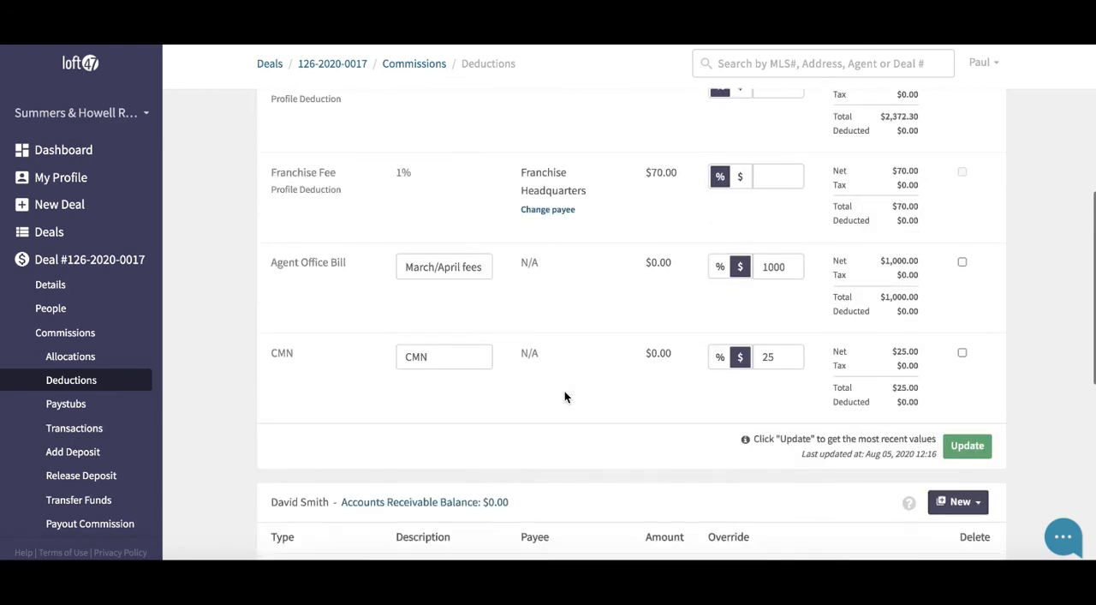
{"action": "scroll", "scroll_direction": "up", "scroll_amount": 3}
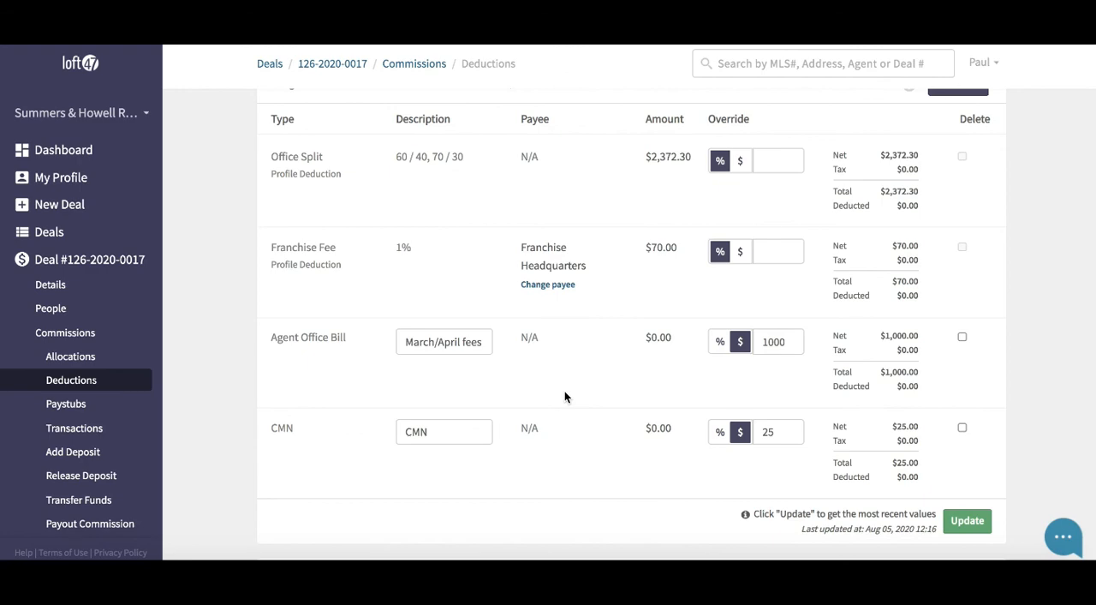
{"action": "scroll", "scroll_direction": "up", "scroll_amount": 3}
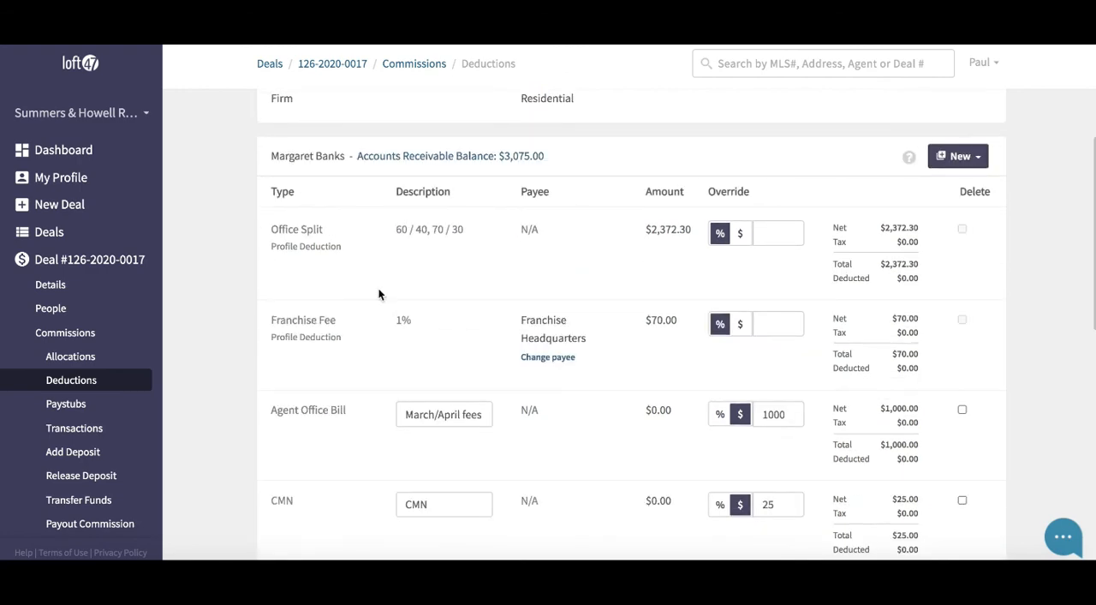